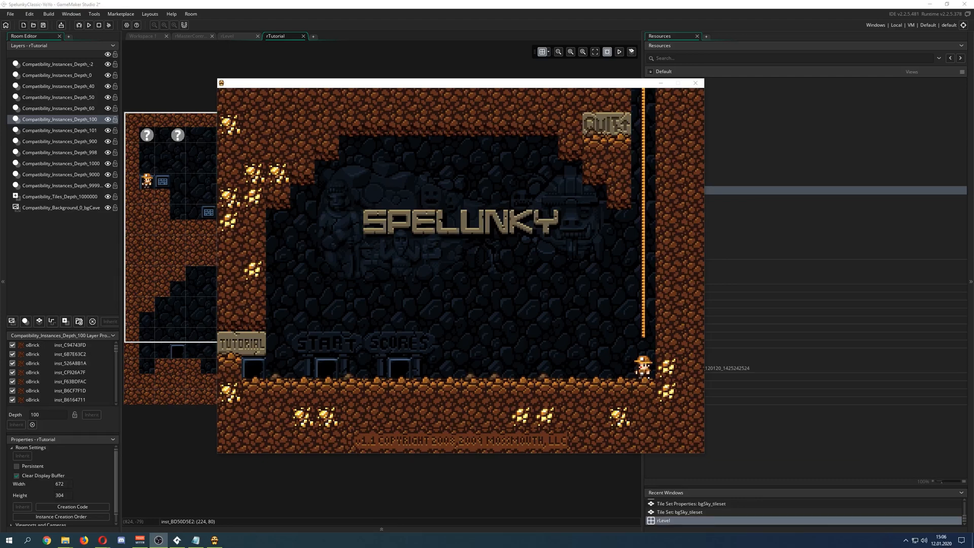
mouse_move(677, 25)
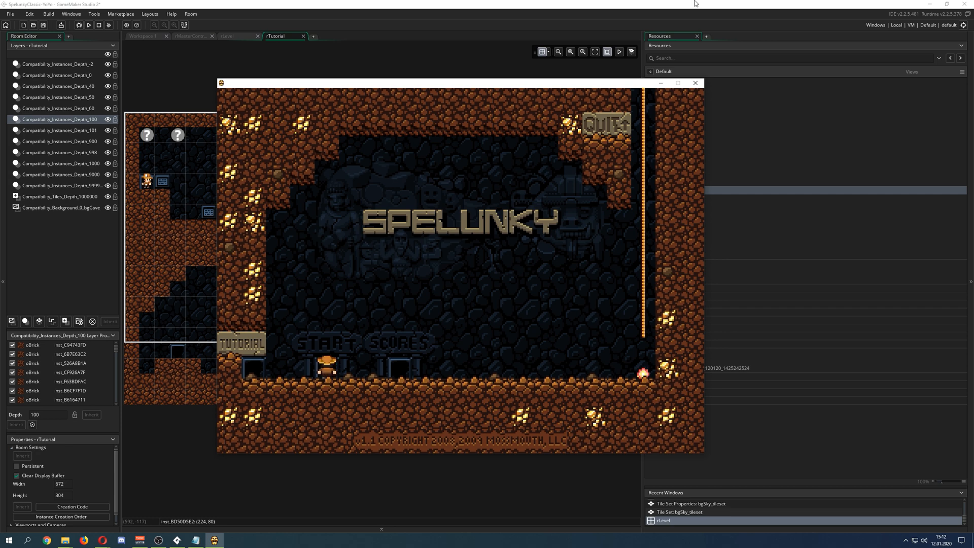
Run the Spelunky Classic game and view its Top Defilers statistics screen.
left_click(241, 343)
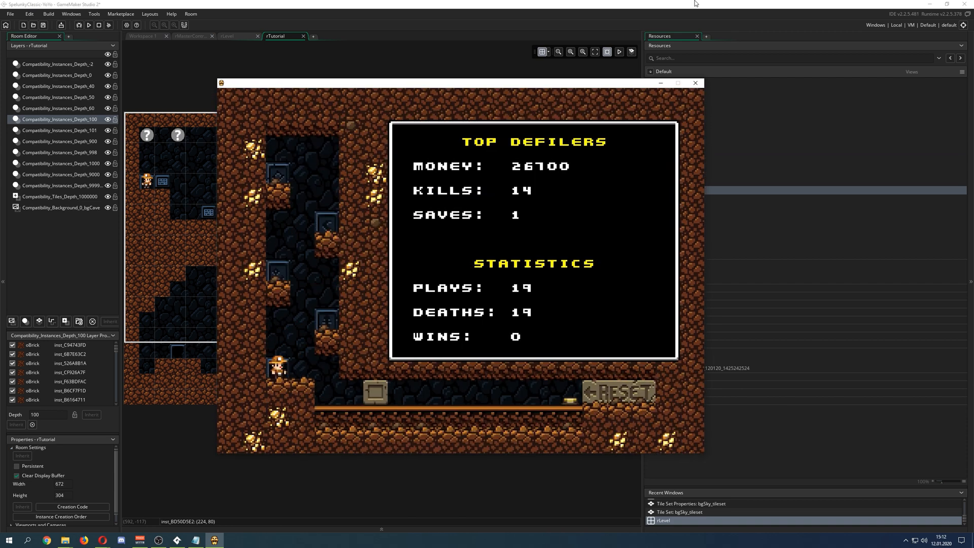
left_click(616, 392)
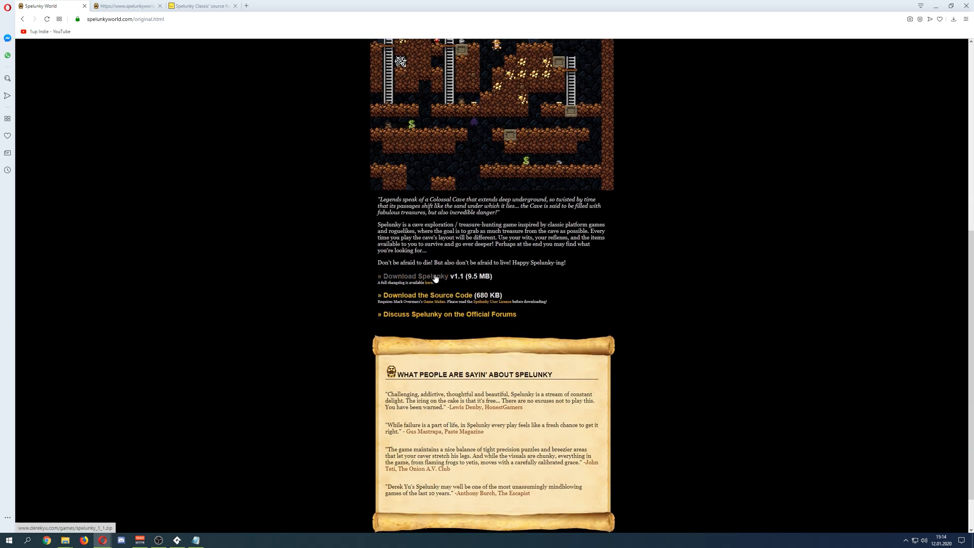
scroll("up", 3)
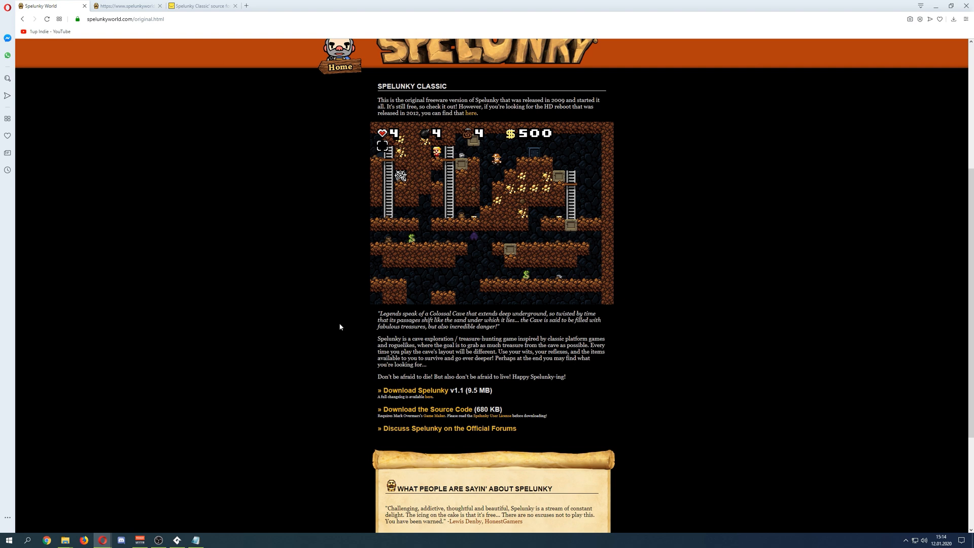
mouse_move(456, 416)
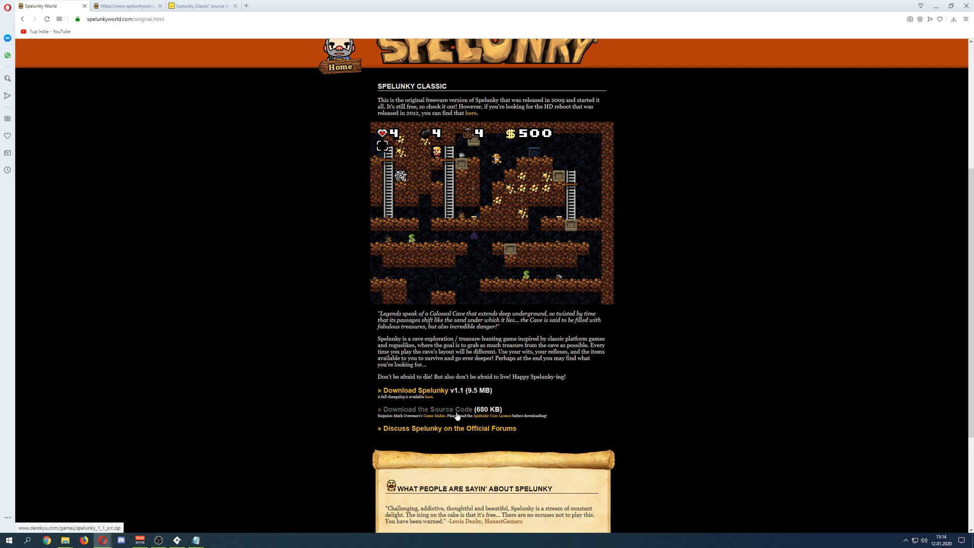
mouse_move(384, 409)
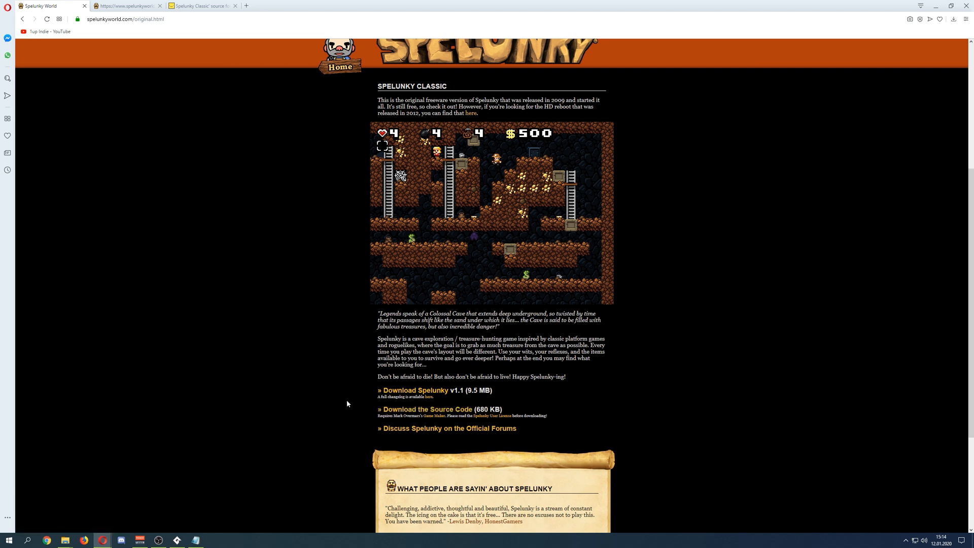
mouse_move(353, 392)
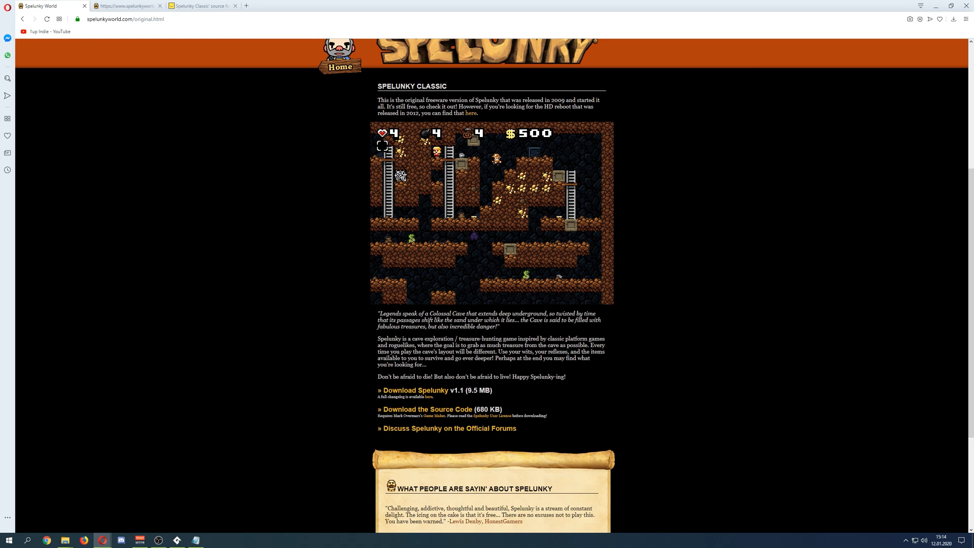
right_click(400, 223)
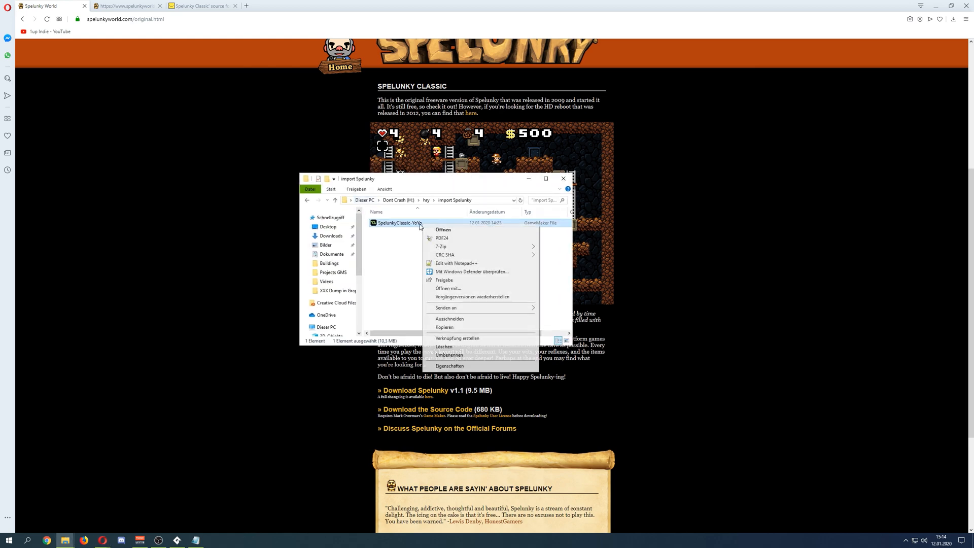
left_click(448, 365)
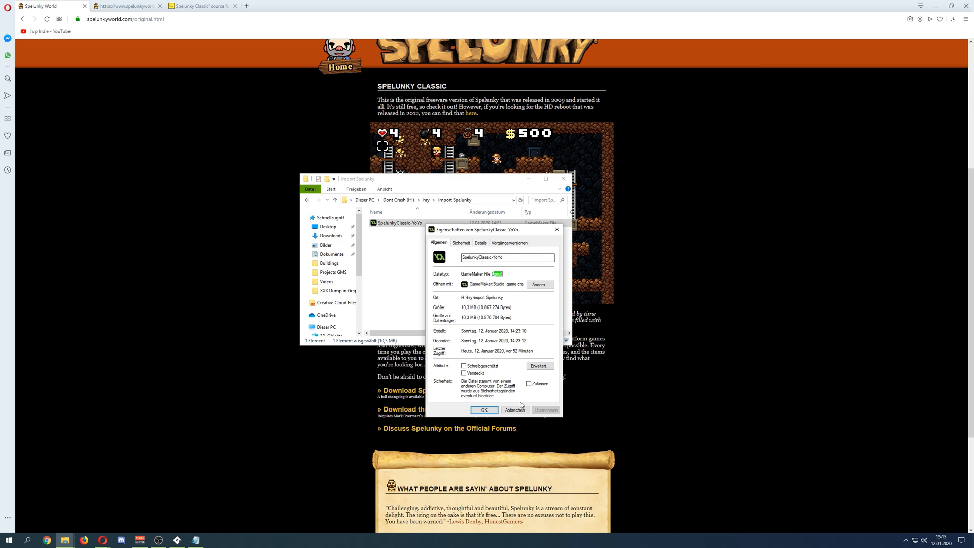
left_click(514, 409)
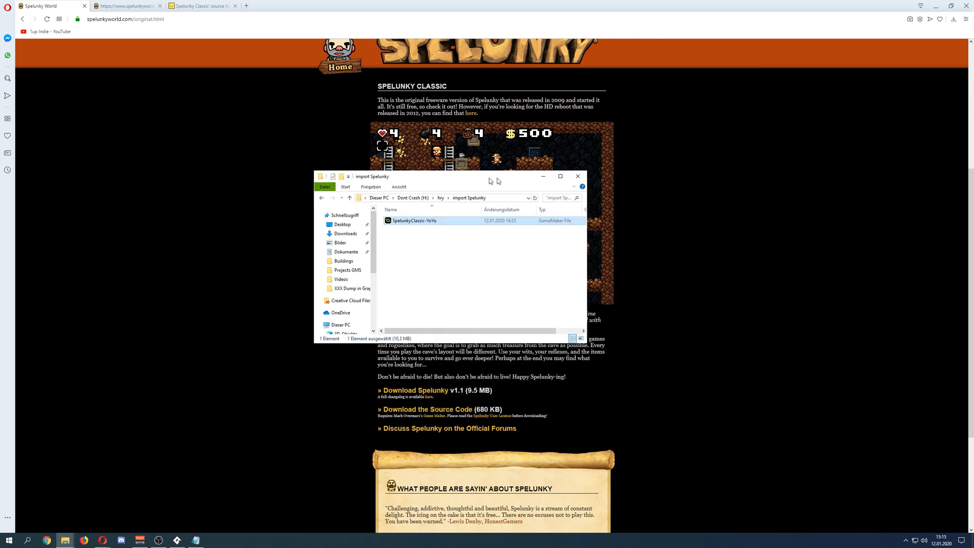
left_click(578, 176)
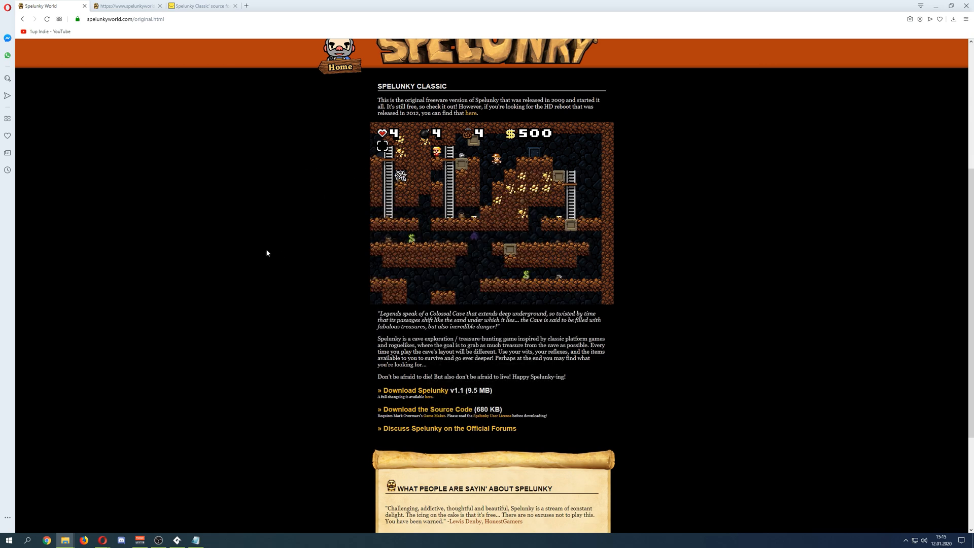
mouse_move(370, 263)
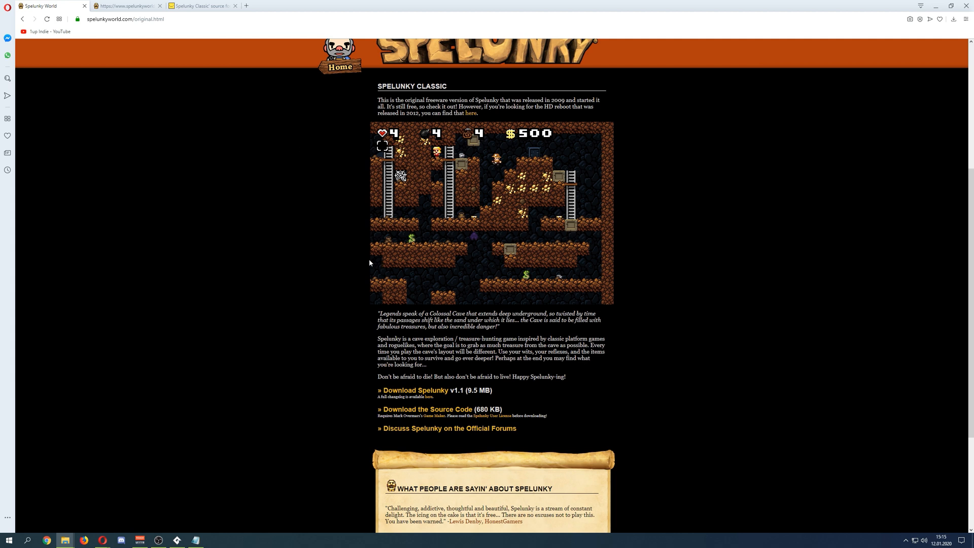
mouse_move(332, 324)
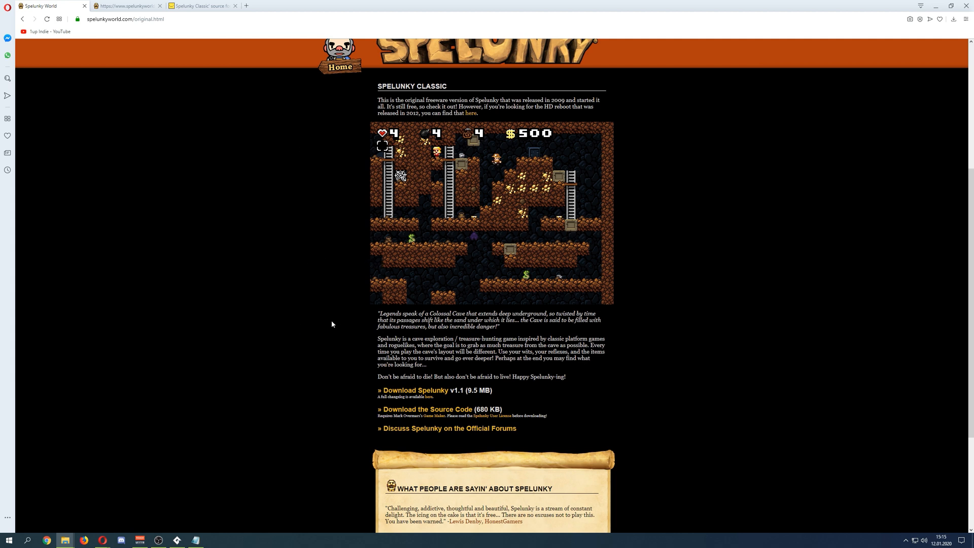
mouse_move(363, 355)
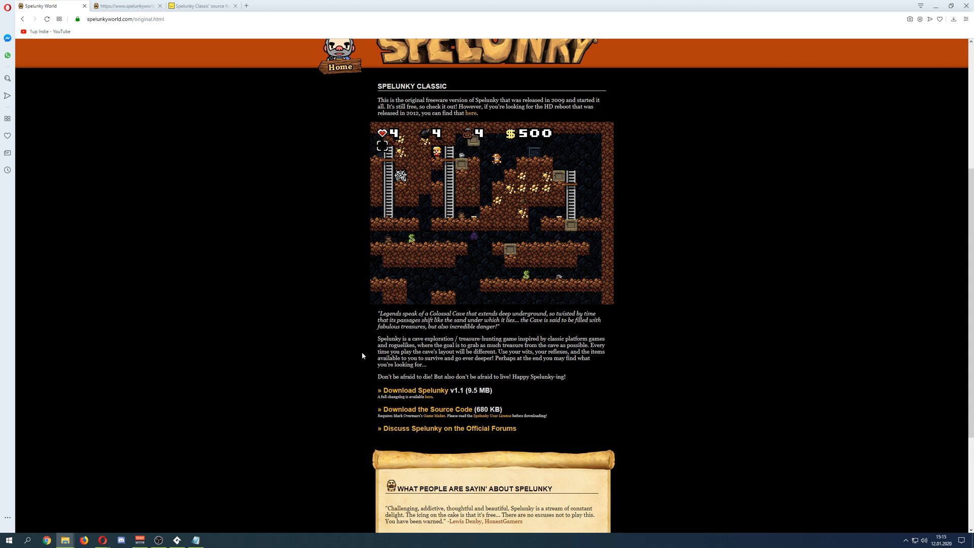
Reach the Spelunky Classic source article and follow its 'Download the Source Code' link.
left_click(205, 5)
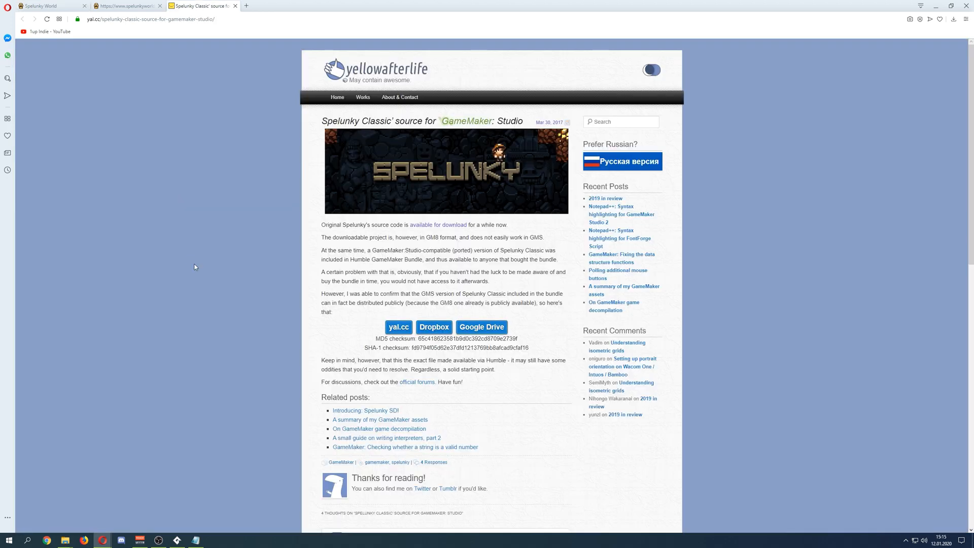
mouse_move(434, 326)
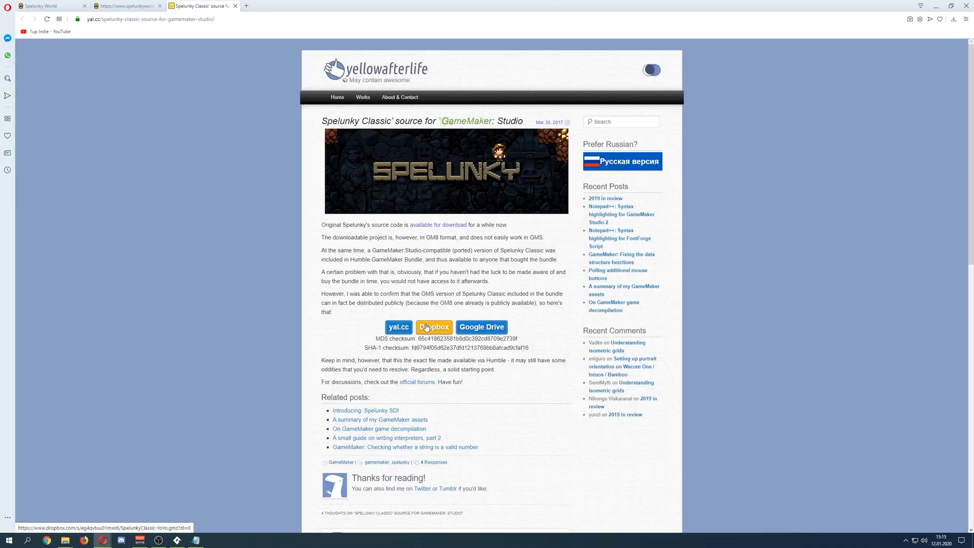
mouse_move(375, 325)
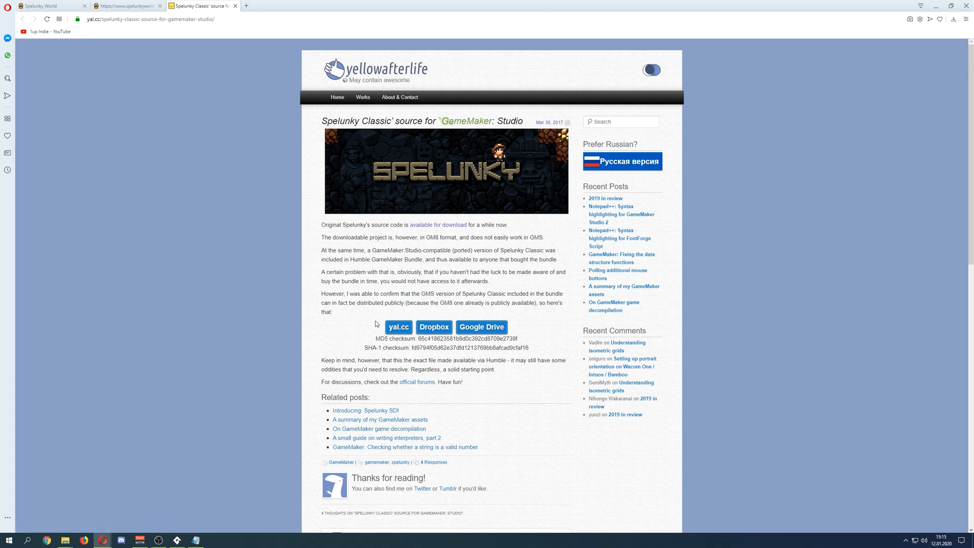
mouse_move(452, 272)
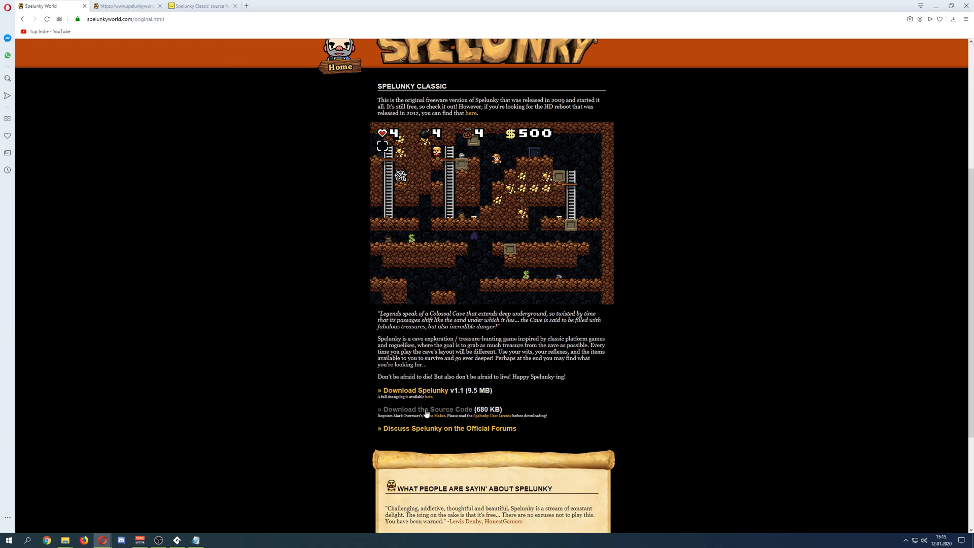
mouse_move(432, 412)
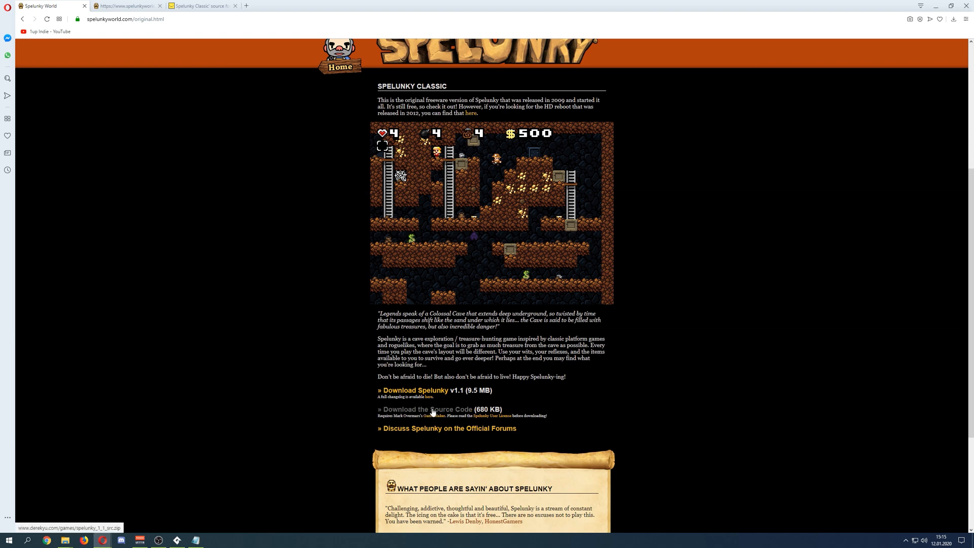
scroll("down", 3)
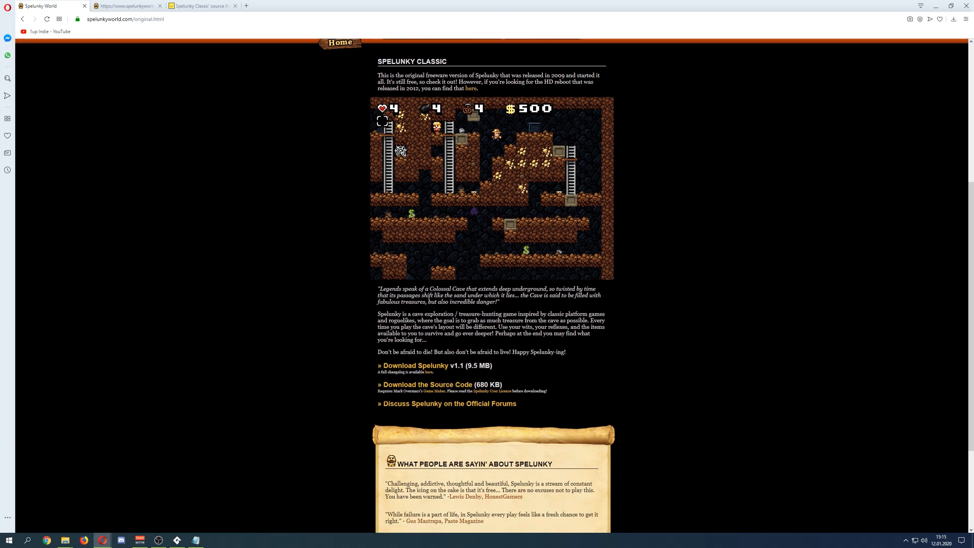
left_click(204, 5)
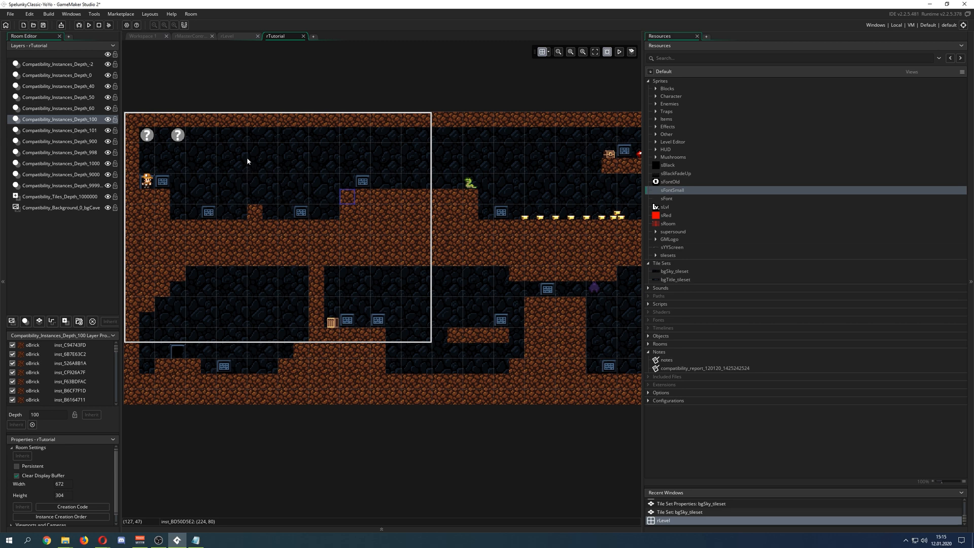
mouse_move(246, 159)
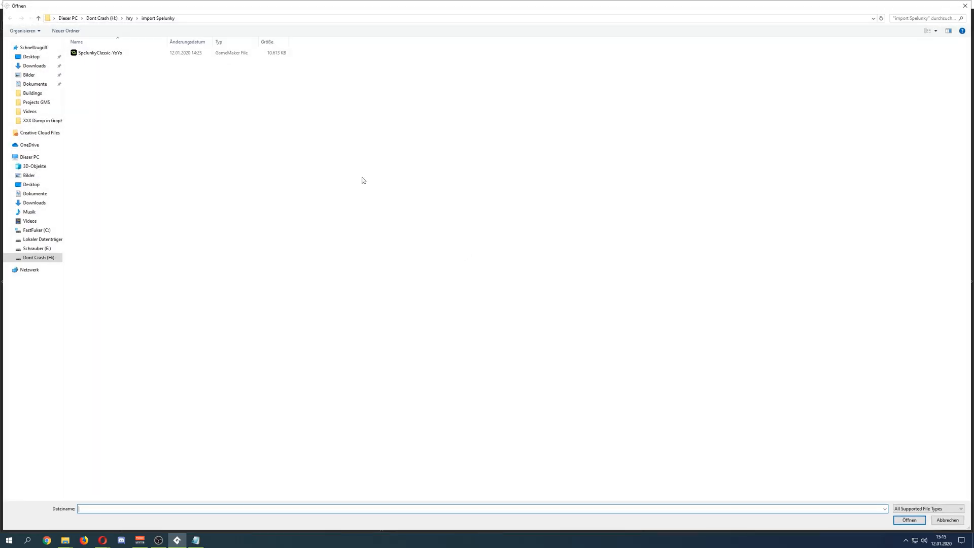
mouse_move(101, 53)
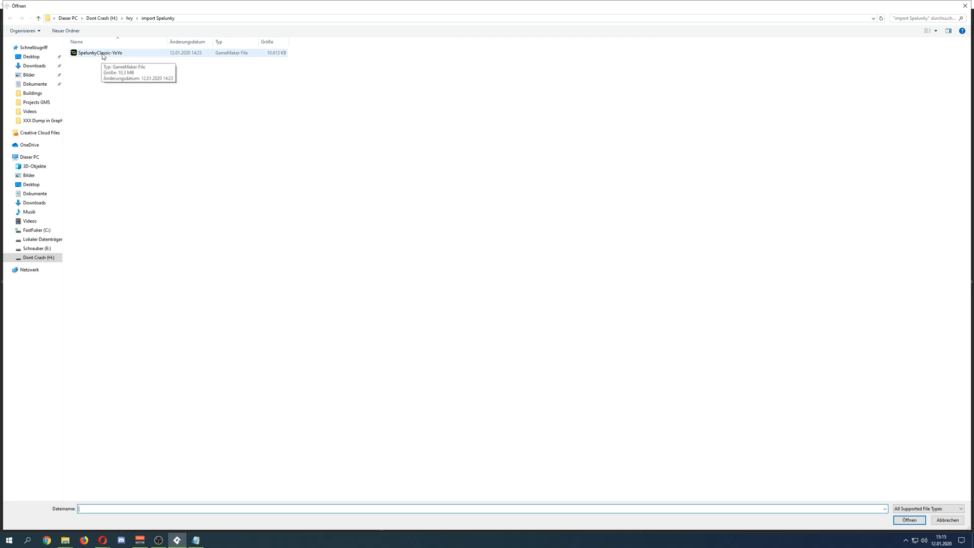
mouse_move(940, 3)
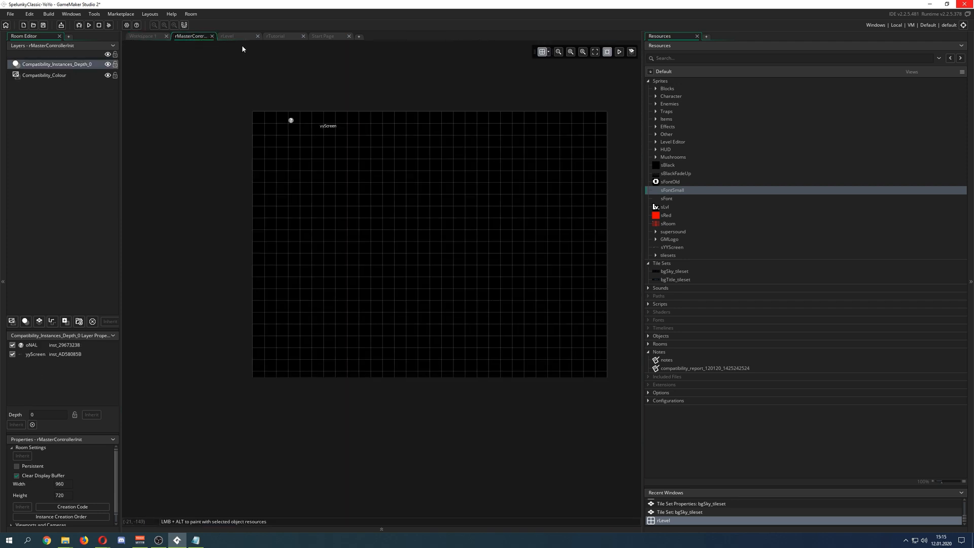
Switch the room editor to the rLevel room with its grid of oRoom instances.
left_click(231, 36)
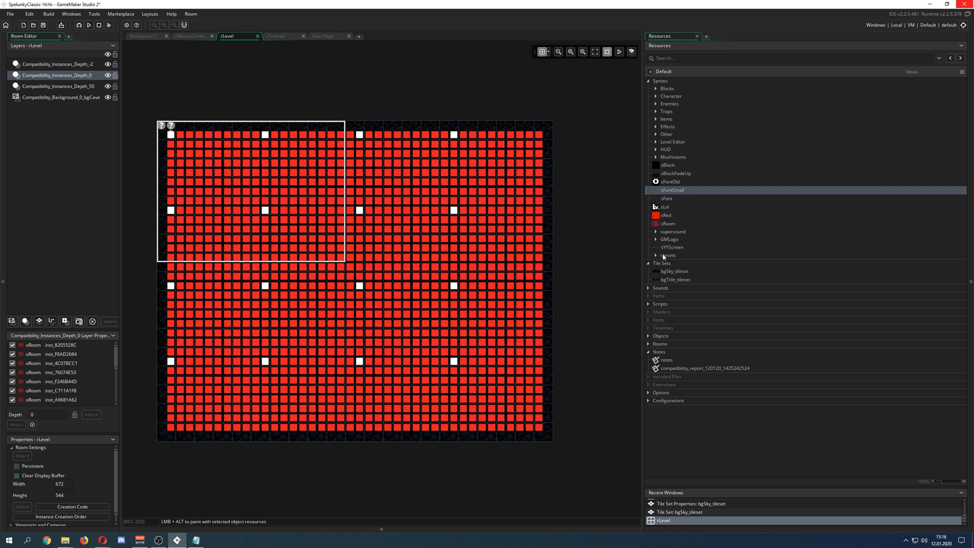
mouse_move(620, 229)
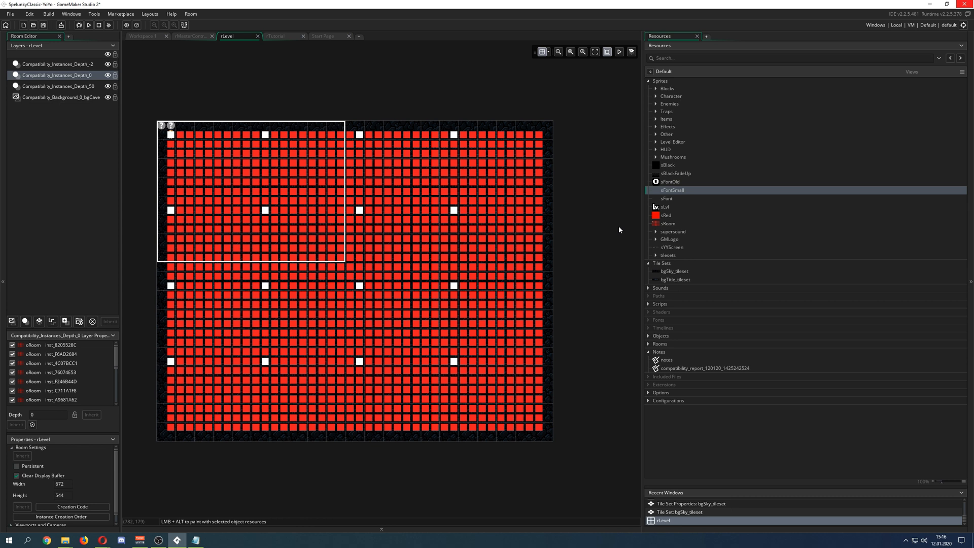
mouse_move(688, 150)
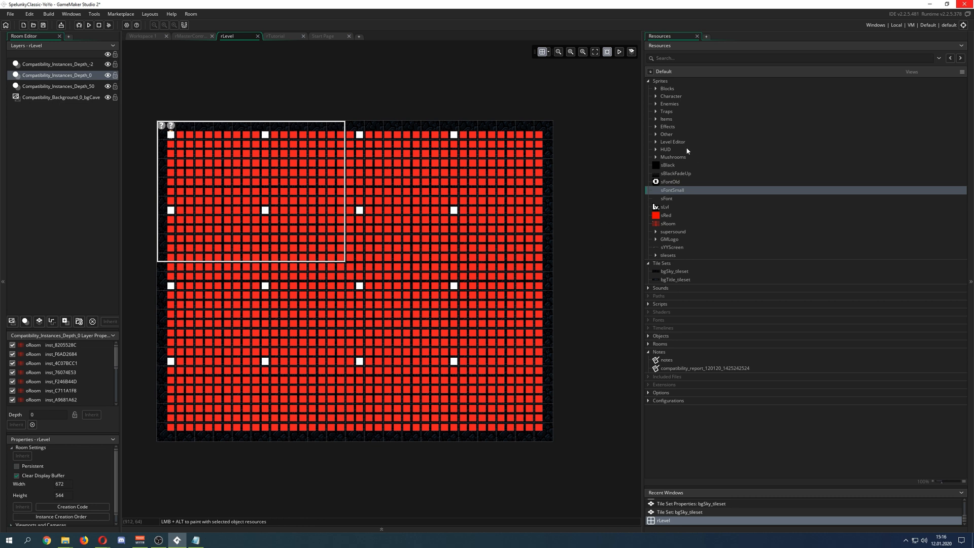
left_click(651, 81)
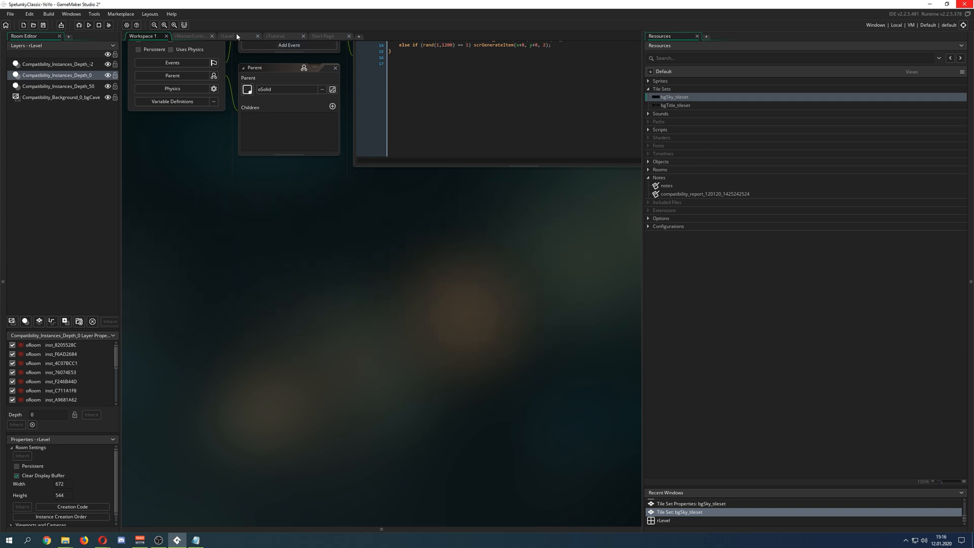
left_click(231, 35)
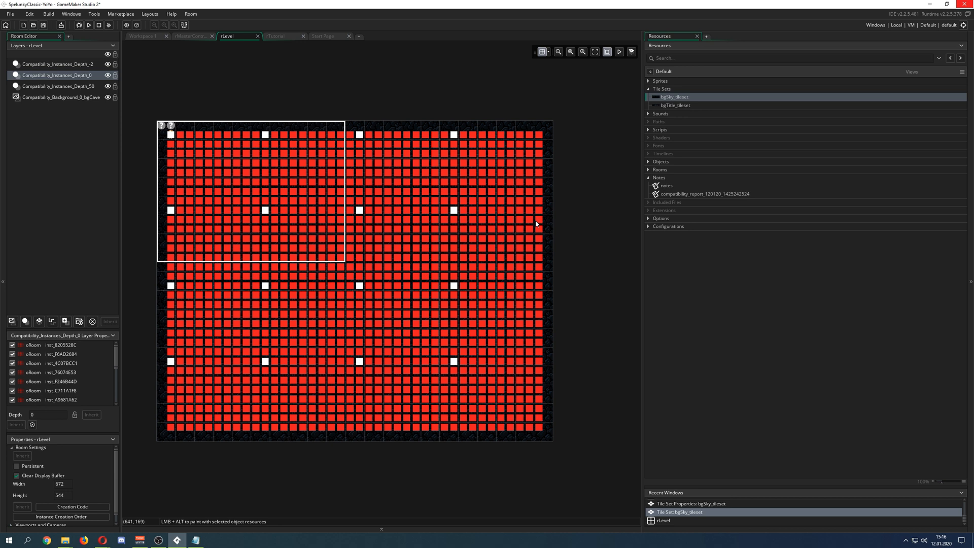
mouse_move(562, 220)
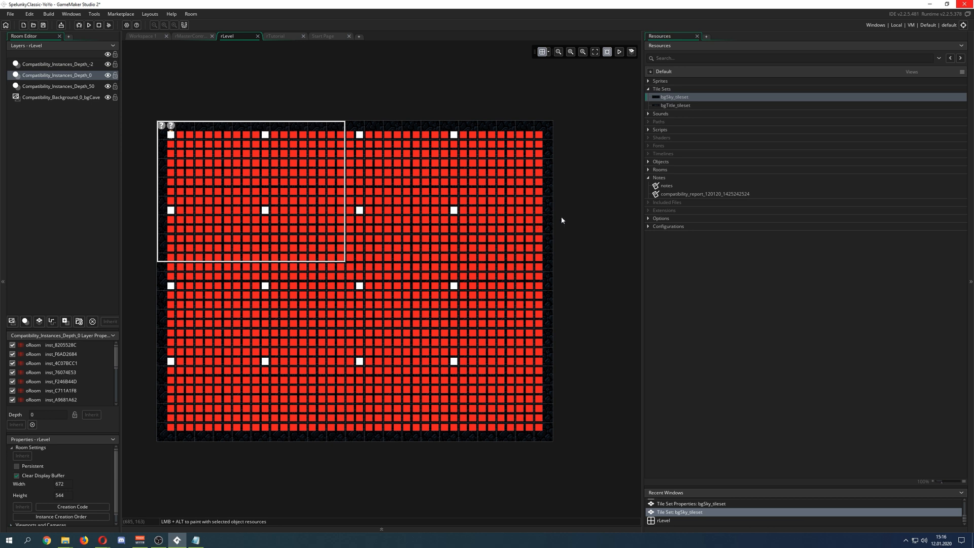
mouse_move(600, 173)
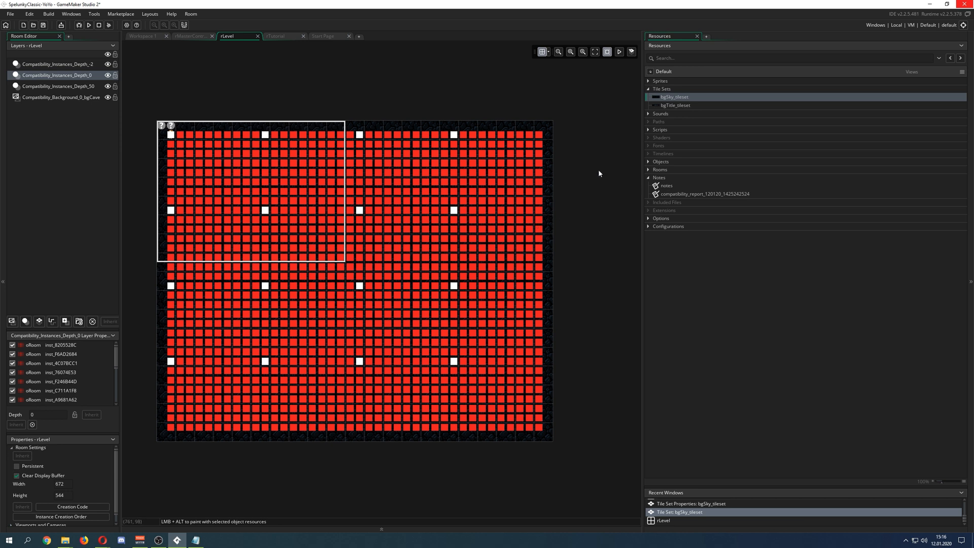
mouse_move(586, 234)
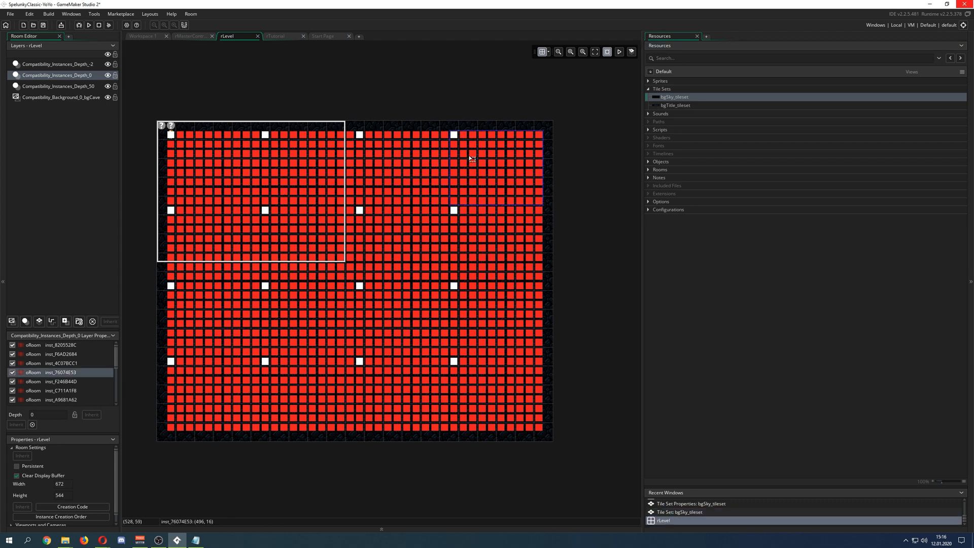
mouse_move(539, 142)
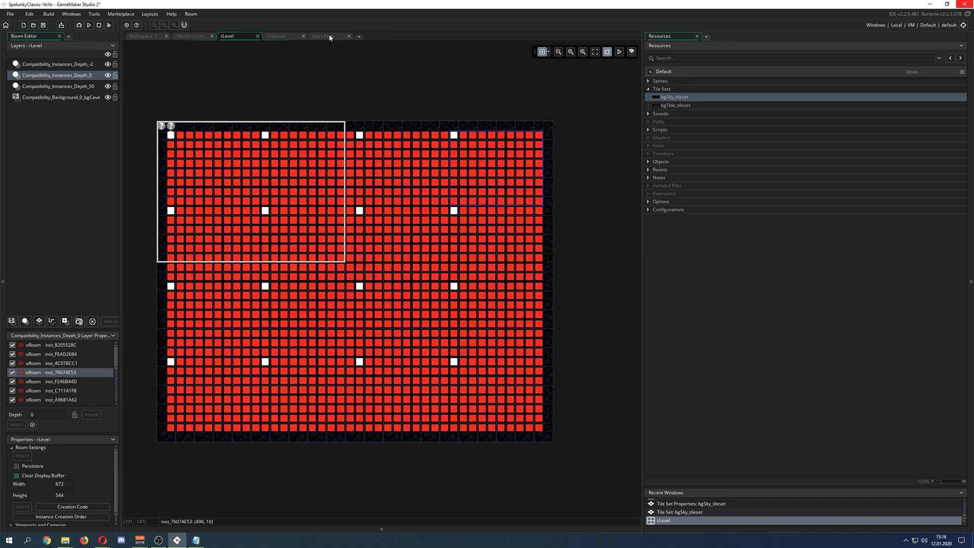
Switch to the rTutorial room and select a brick instance in its cave layout.
left_click(282, 36)
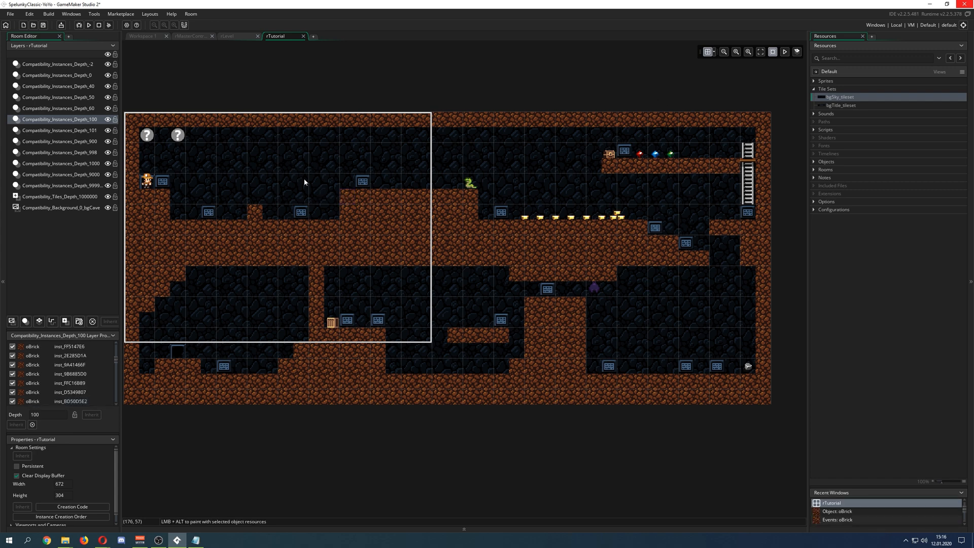
left_click(347, 196)
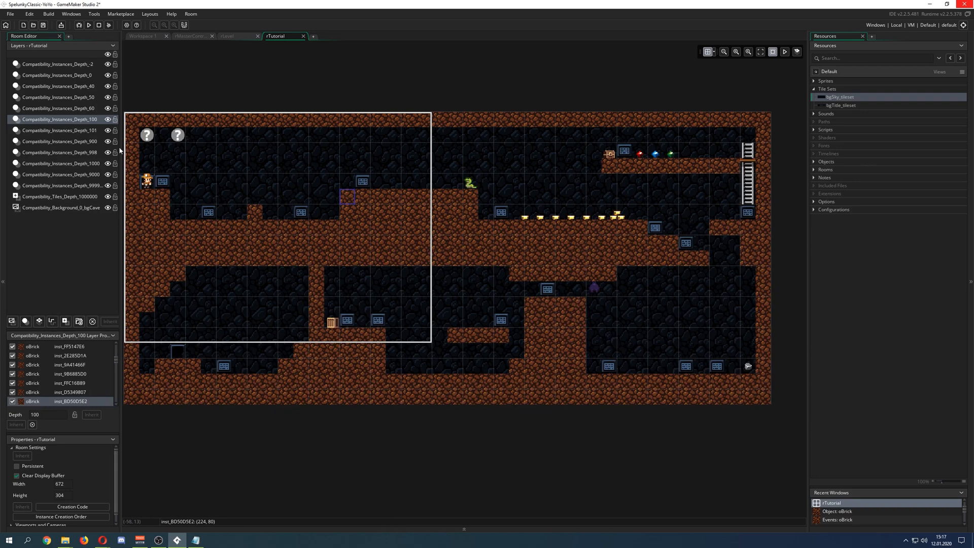
mouse_move(427, 219)
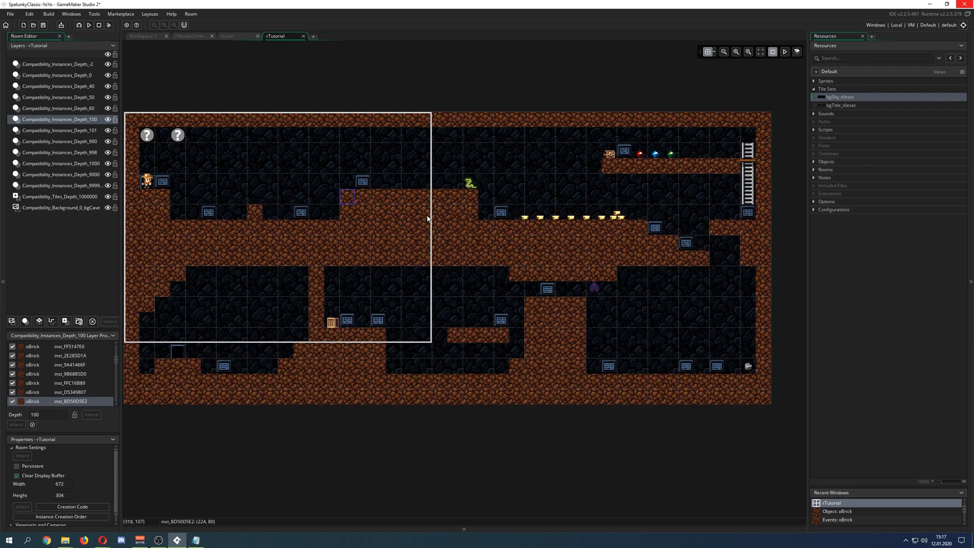
mouse_move(584, 245)
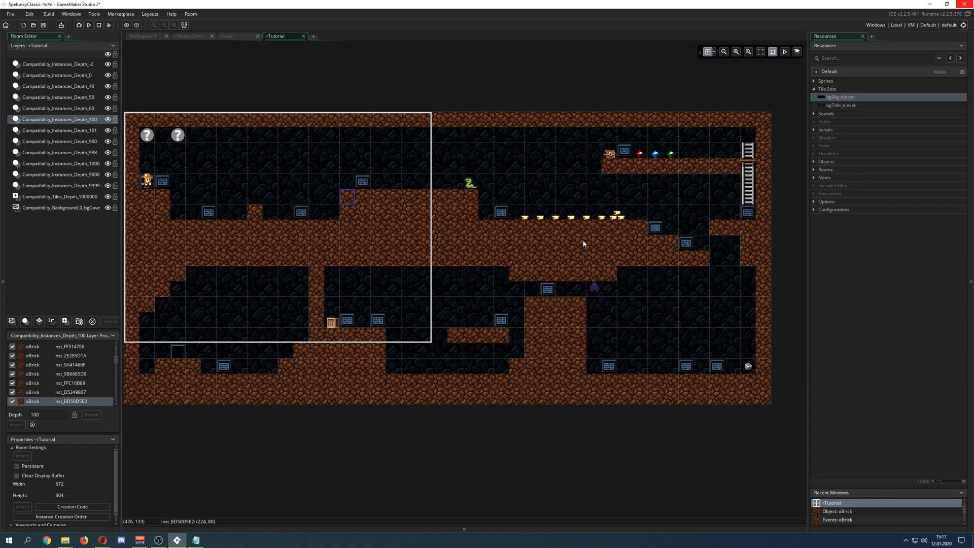
mouse_move(745, 140)
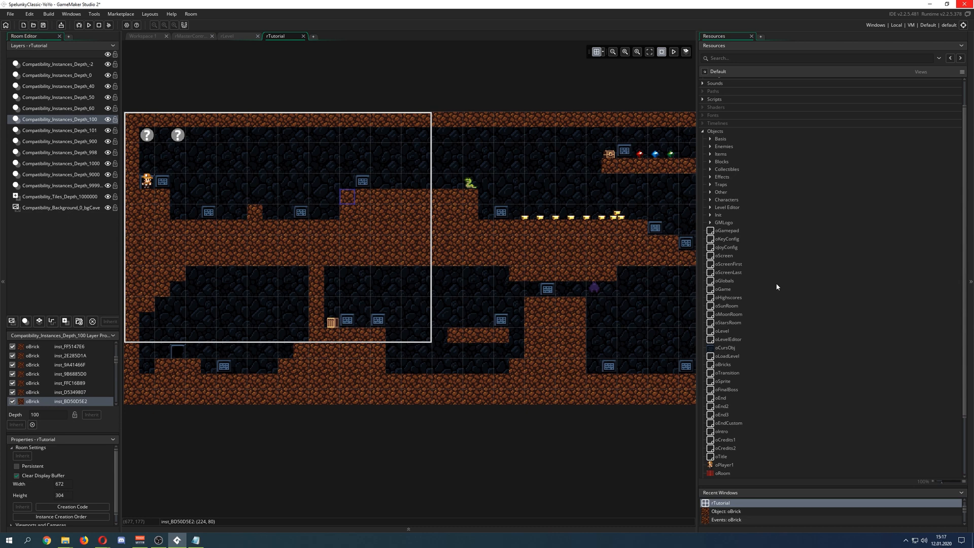
Open the oPlayer1 object from the Resources list with its Step event code.
scroll("down", 3)
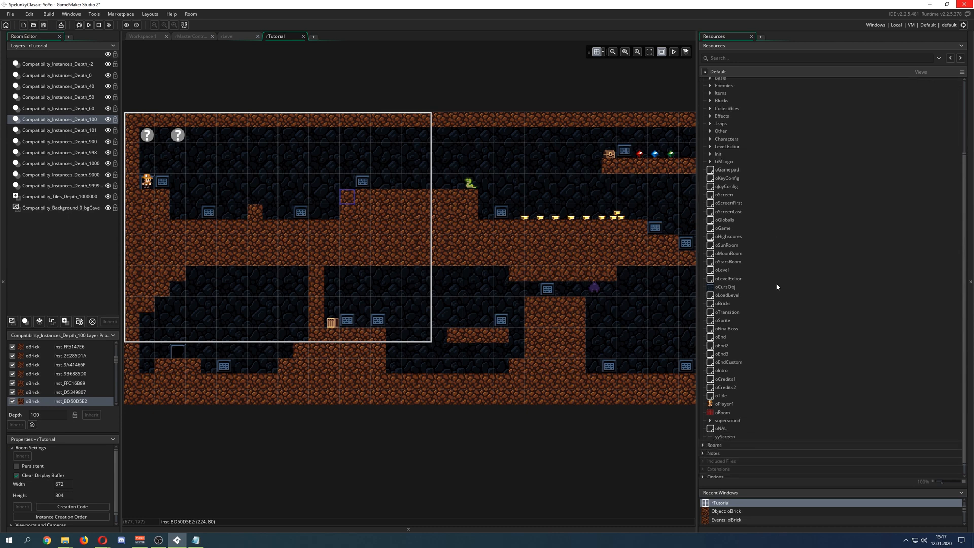
left_click(724, 404)
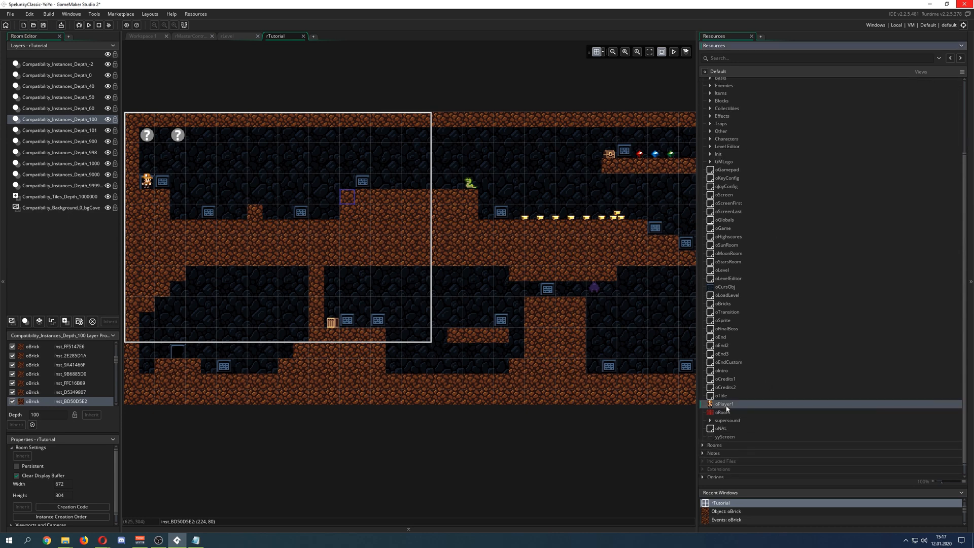
double_click(724, 404)
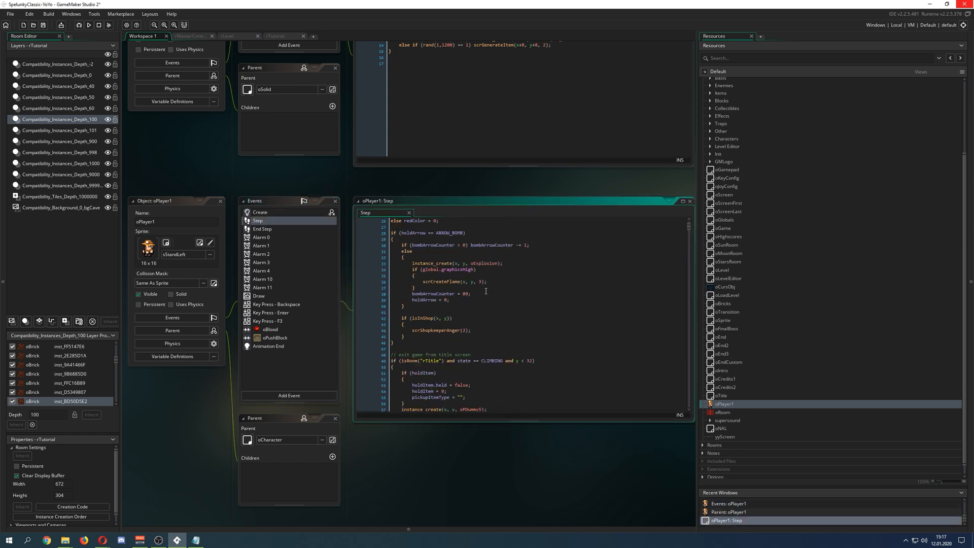
scroll("down", 3)
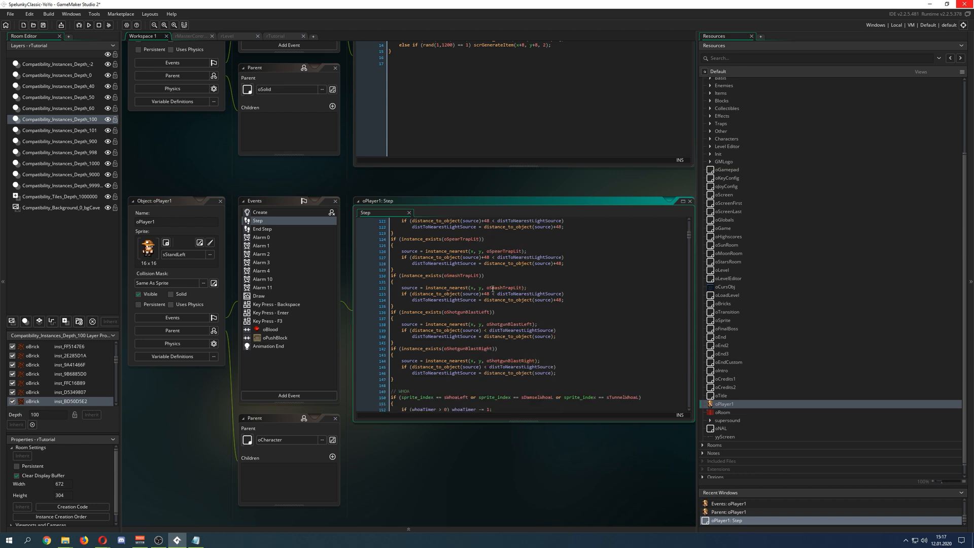
scroll("down", 3)
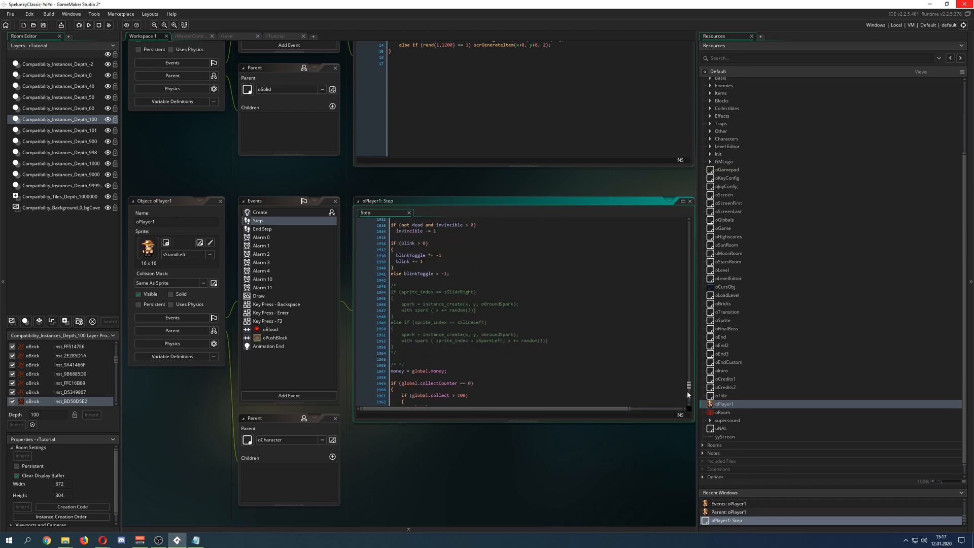
scroll("down", 3)
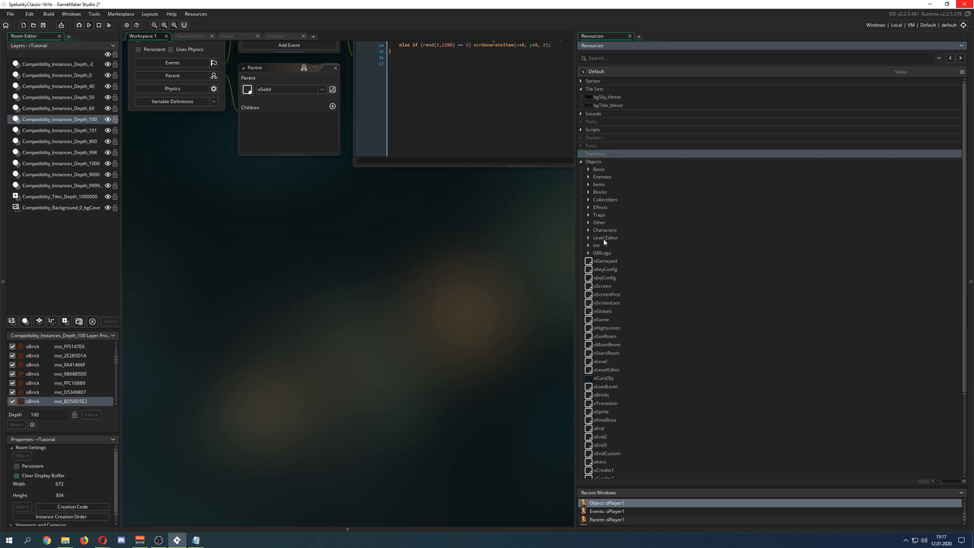
mouse_move(621, 275)
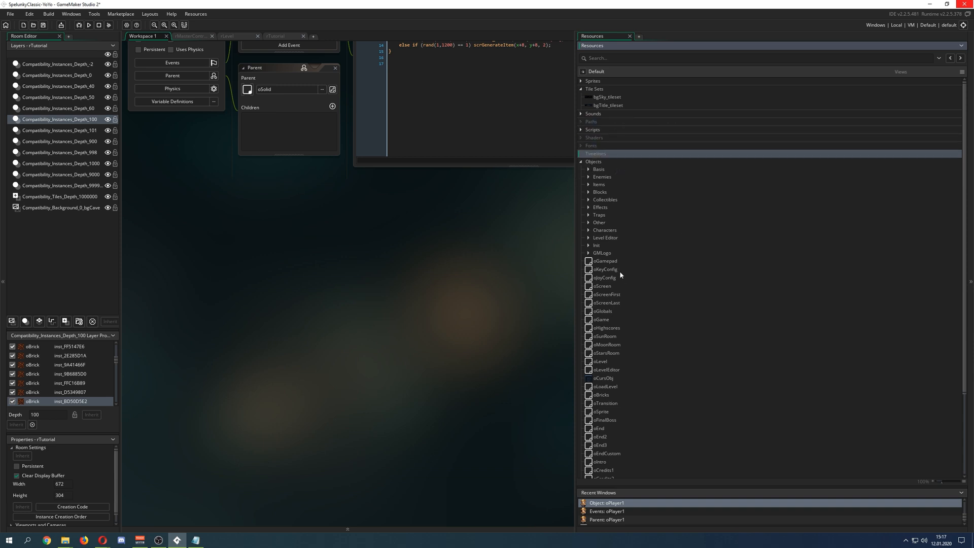
scroll("down", 3)
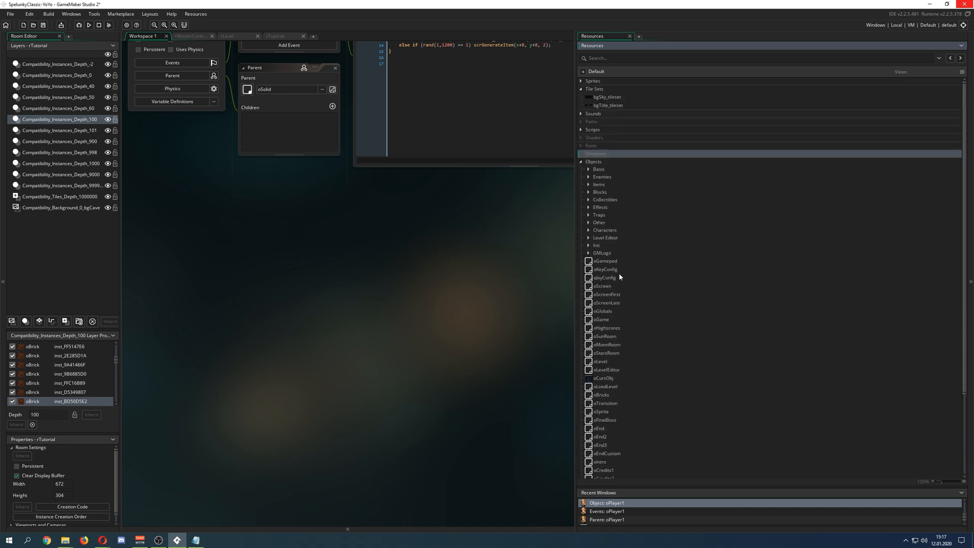
mouse_move(580, 164)
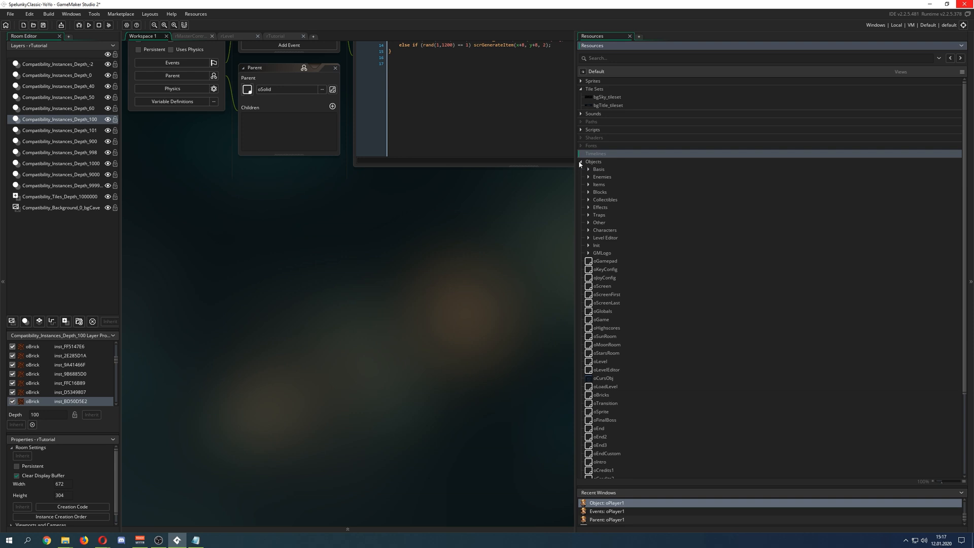
left_click(580, 161)
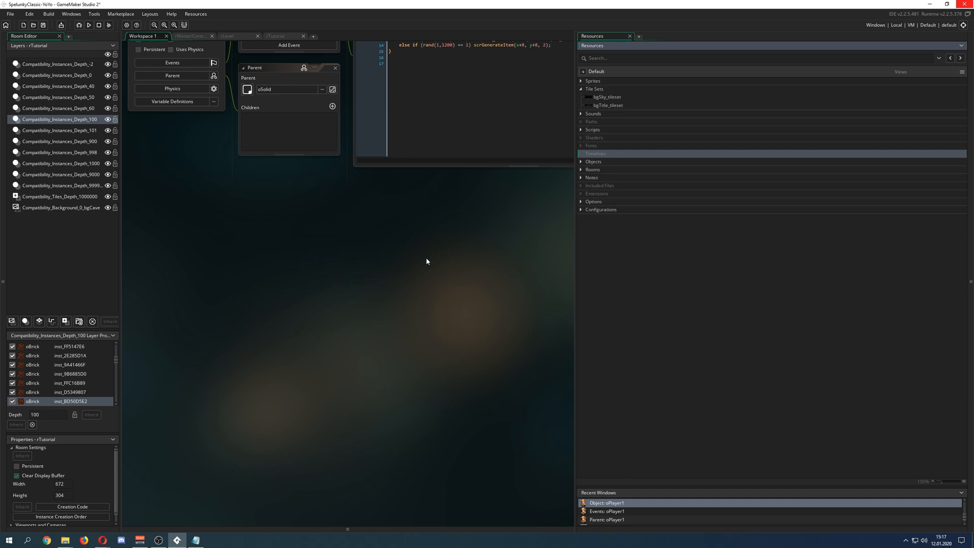
left_click(591, 146)
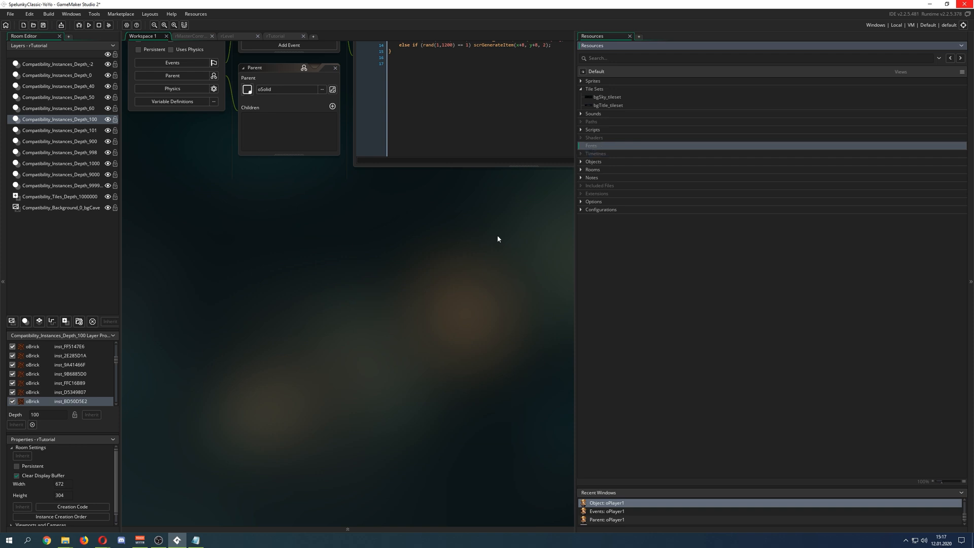
mouse_move(343, 284)
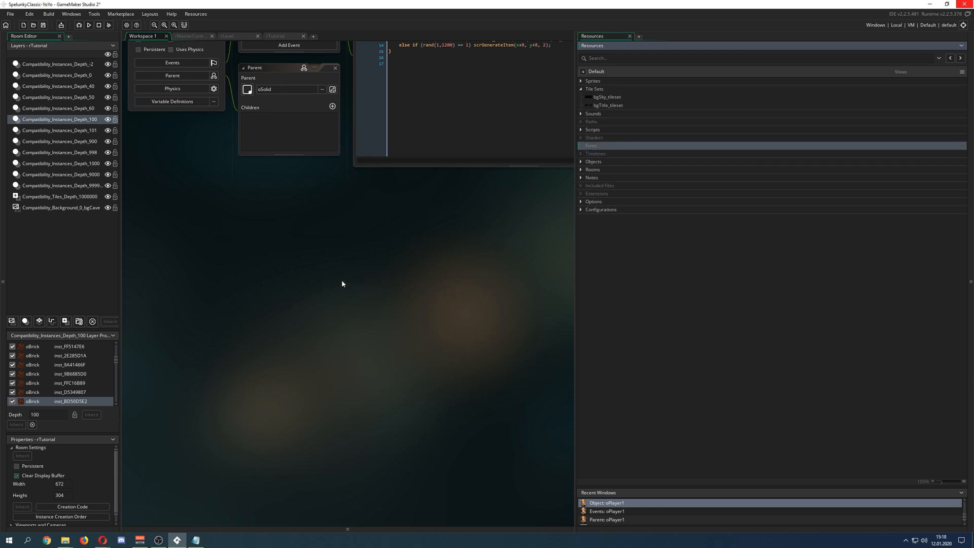
mouse_move(457, 312)
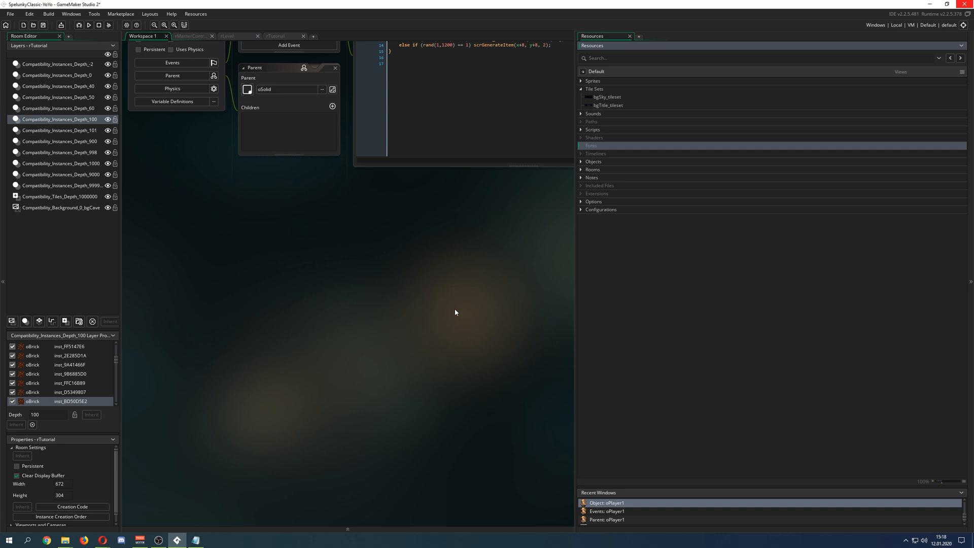
mouse_move(320, 326)
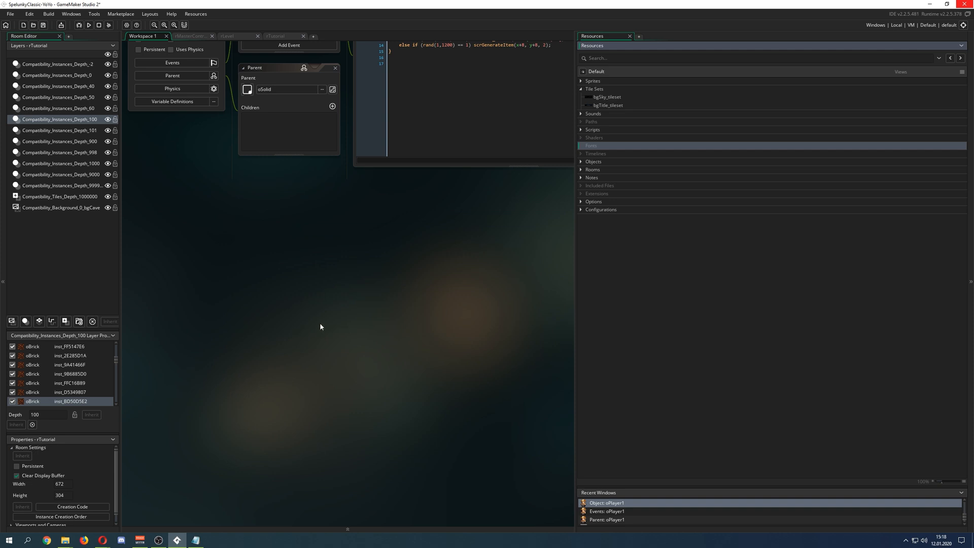
mouse_move(499, 344)
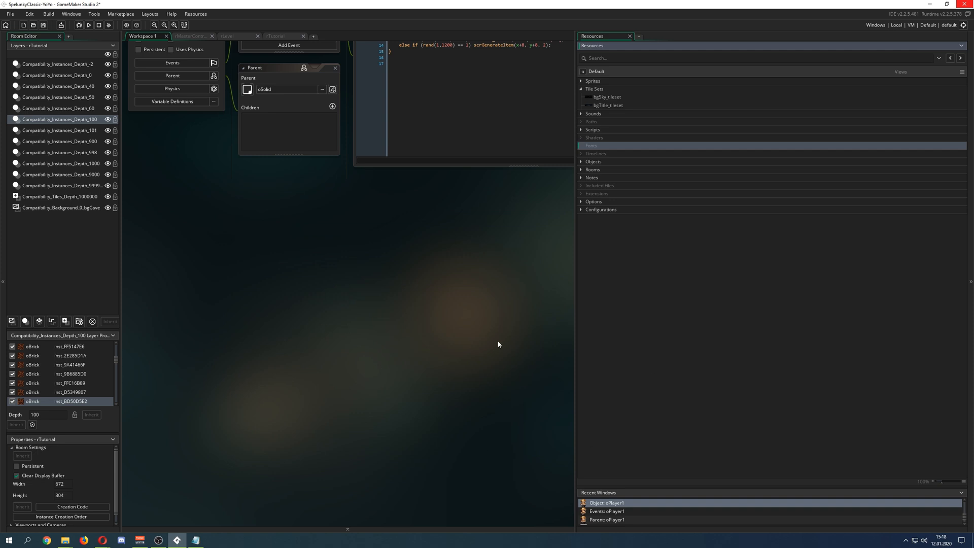
mouse_move(570, 295)
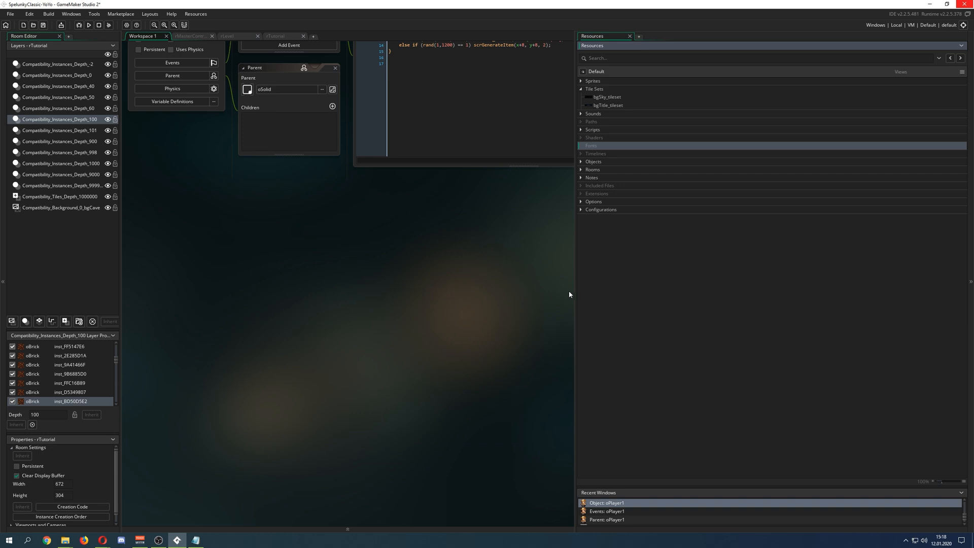
mouse_move(443, 274)
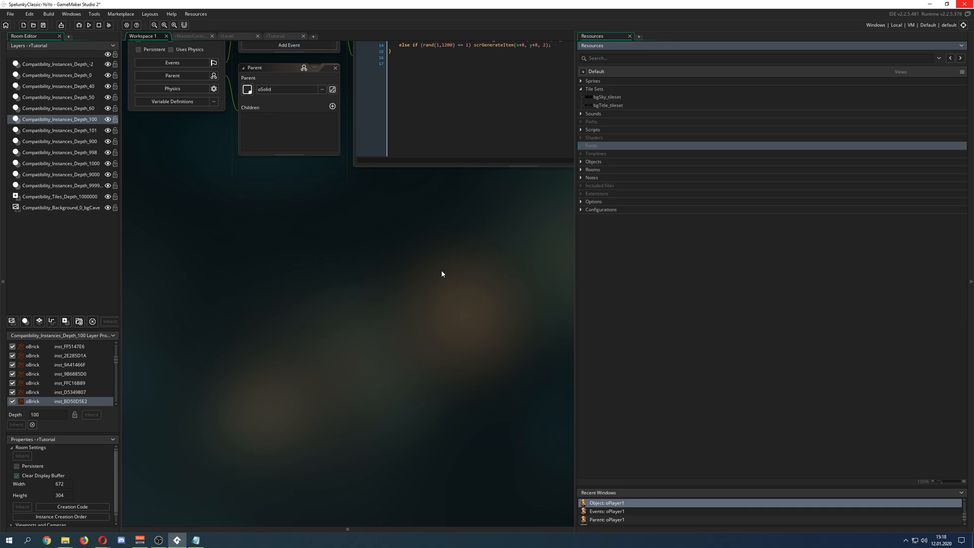
mouse_move(781, 259)
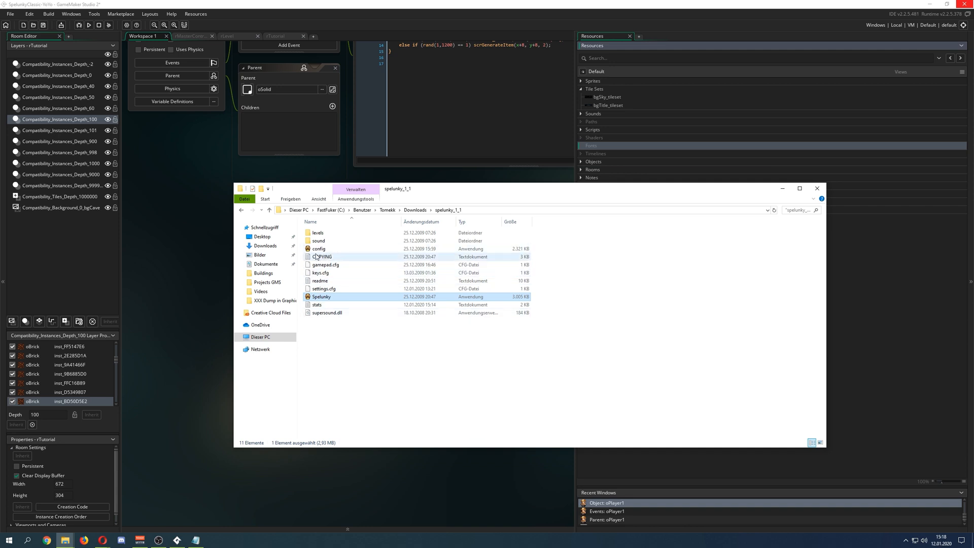
mouse_move(319, 248)
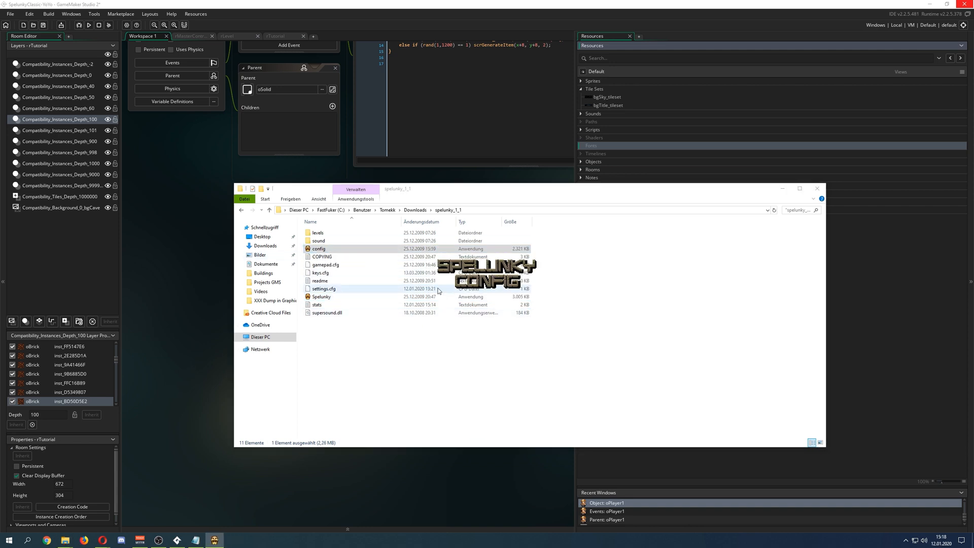
Launch the Spelunky Config tool showing resolution, graphics, controls and volume settings.
double_click(319, 249)
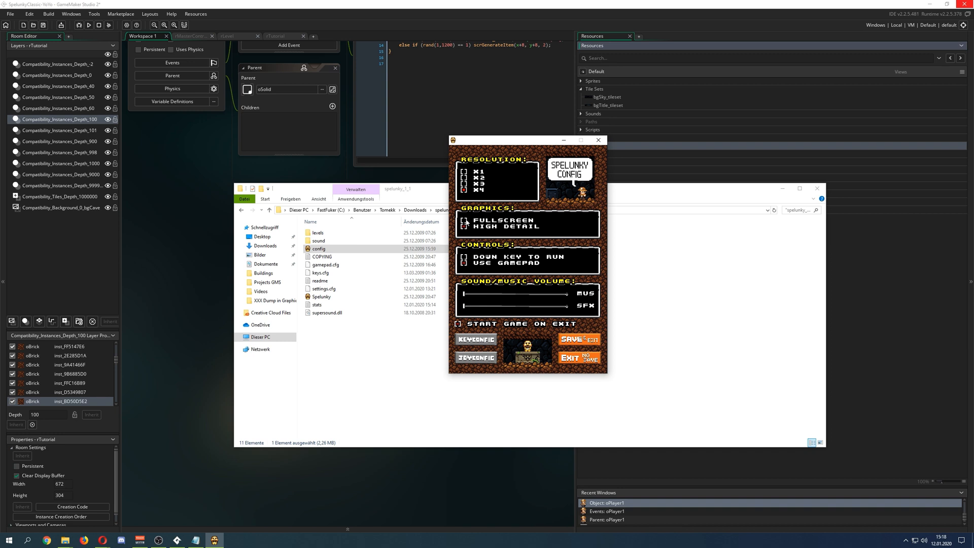
mouse_move(597, 139)
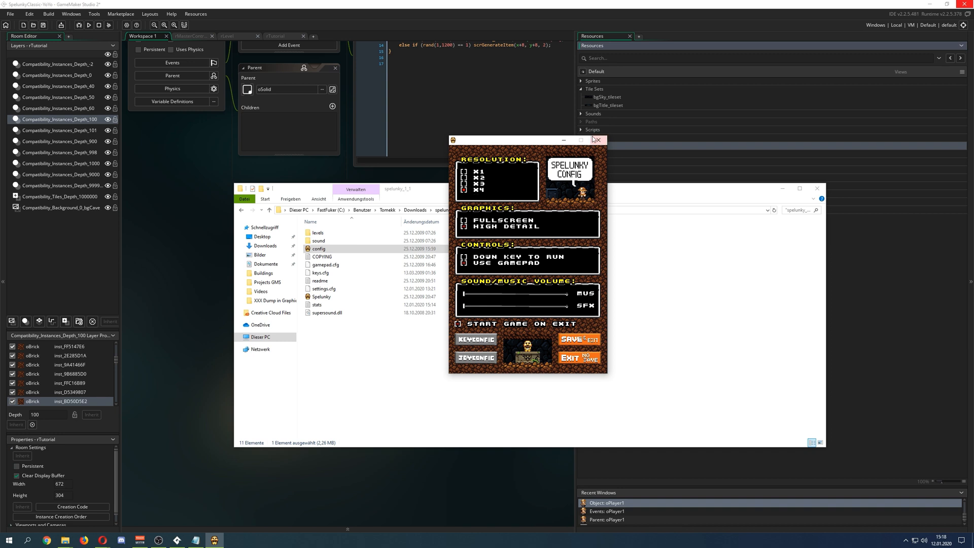
mouse_move(597, 140)
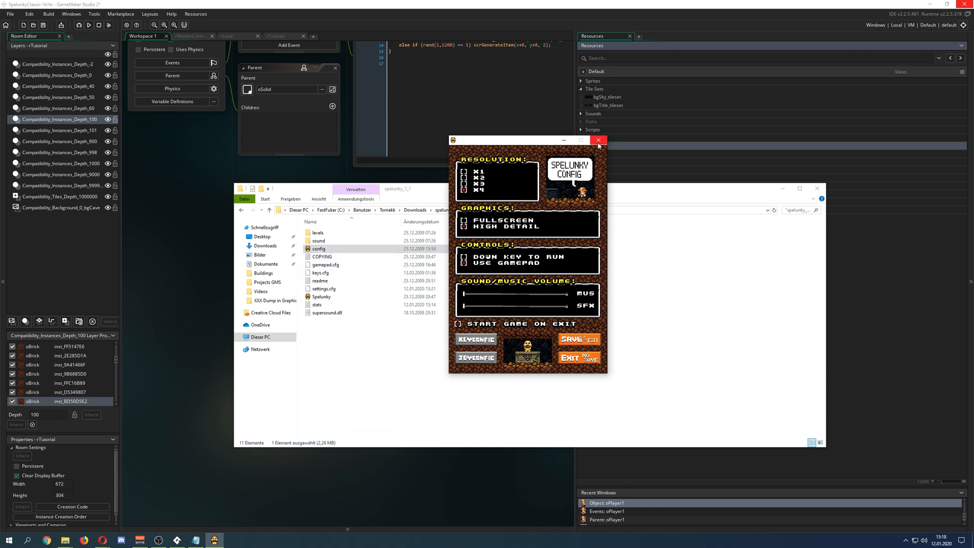
mouse_move(599, 144)
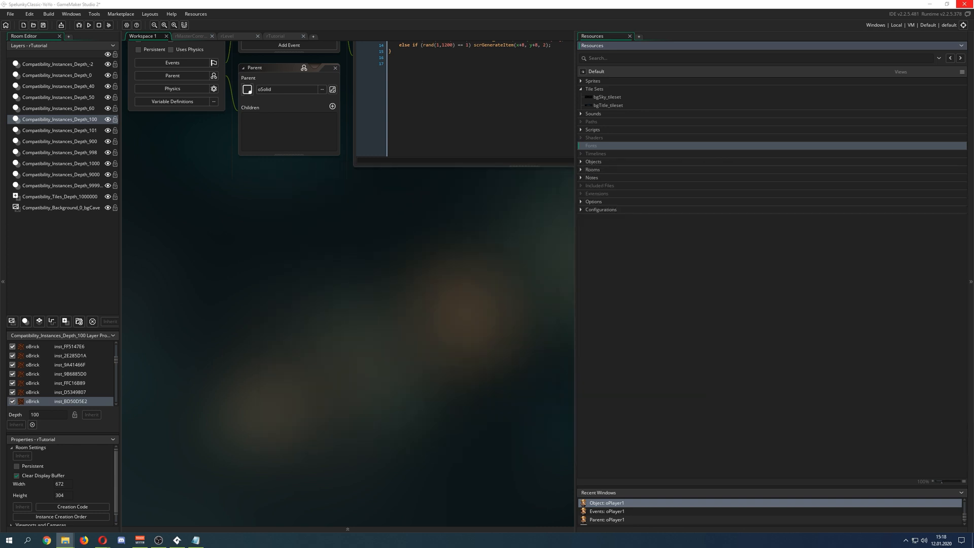
mouse_move(414, 246)
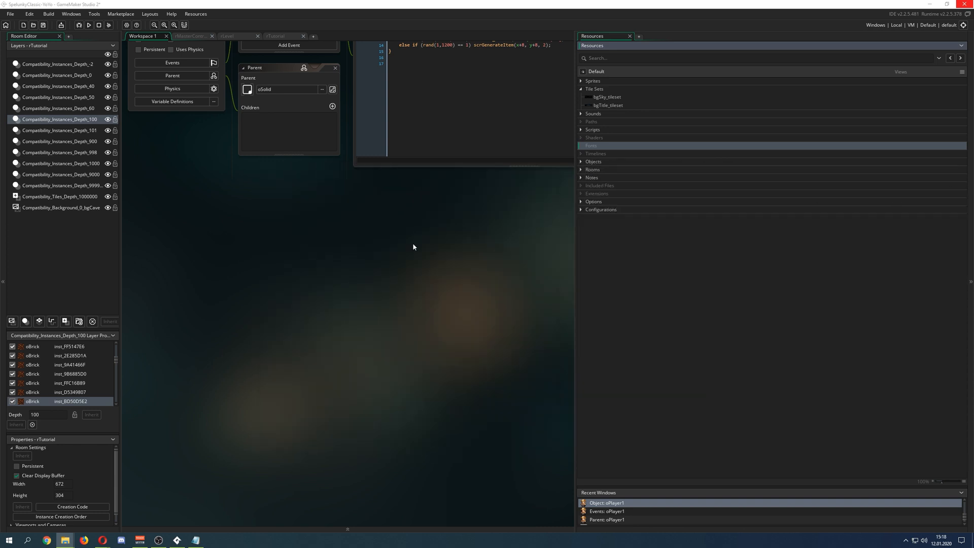
mouse_move(619, 177)
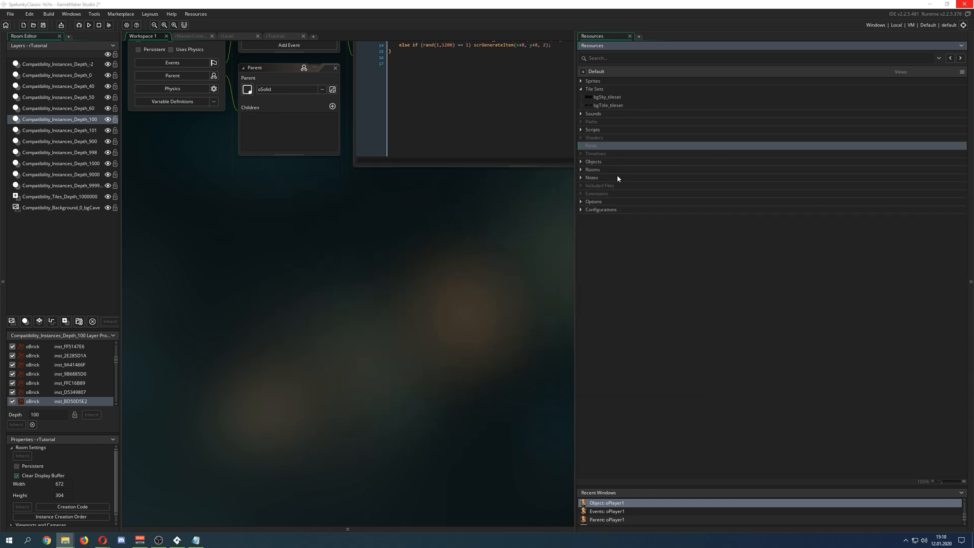
Expand the Objects group in the resource tree to list its subfolders and objects.
left_click(582, 161)
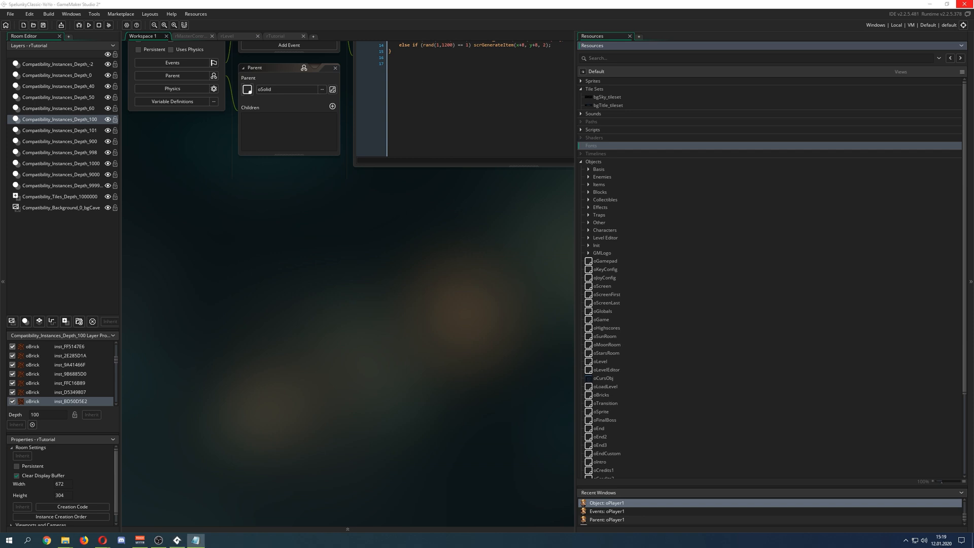
mouse_move(490, 270)
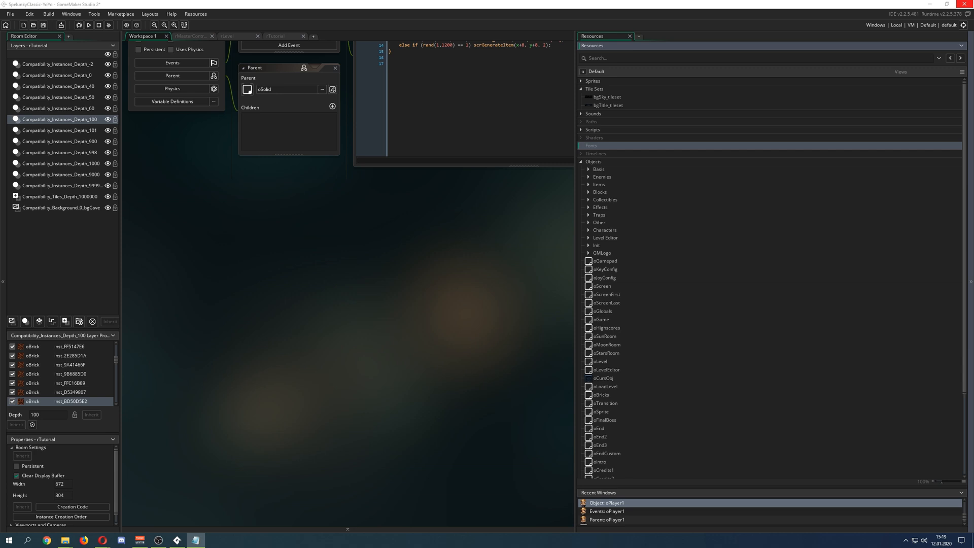
mouse_move(374, 331)
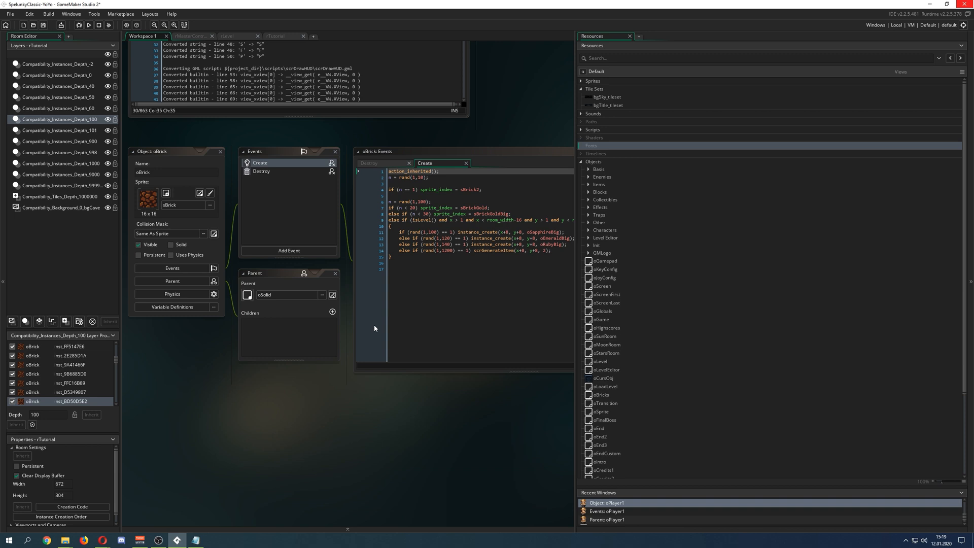
mouse_move(352, 418)
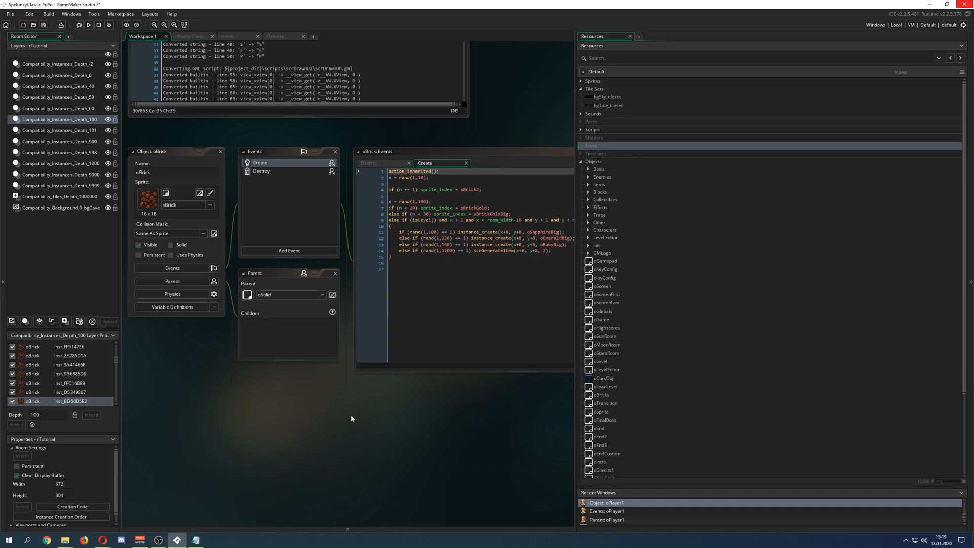
Focus the oBrick object's Create event code window in the workspace.
left_click(430, 164)
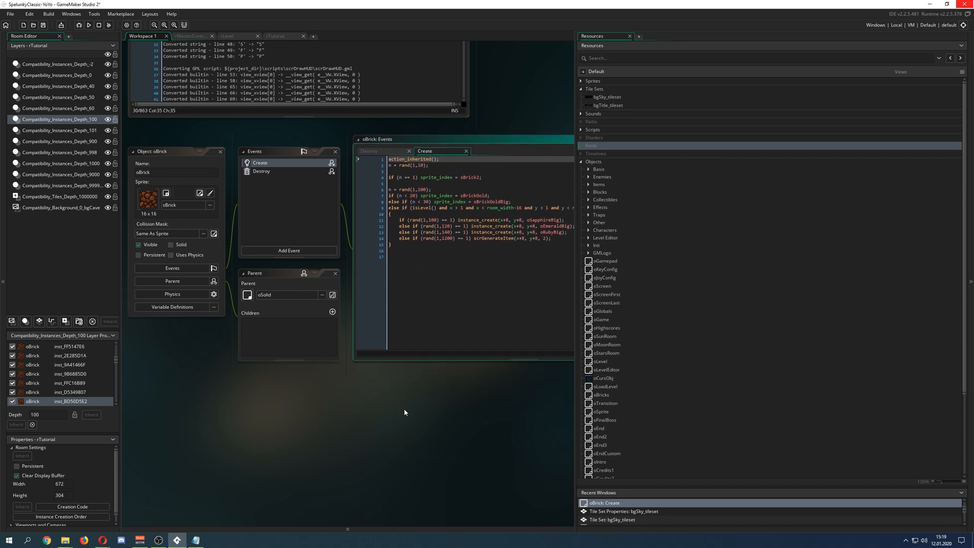
mouse_move(479, 416)
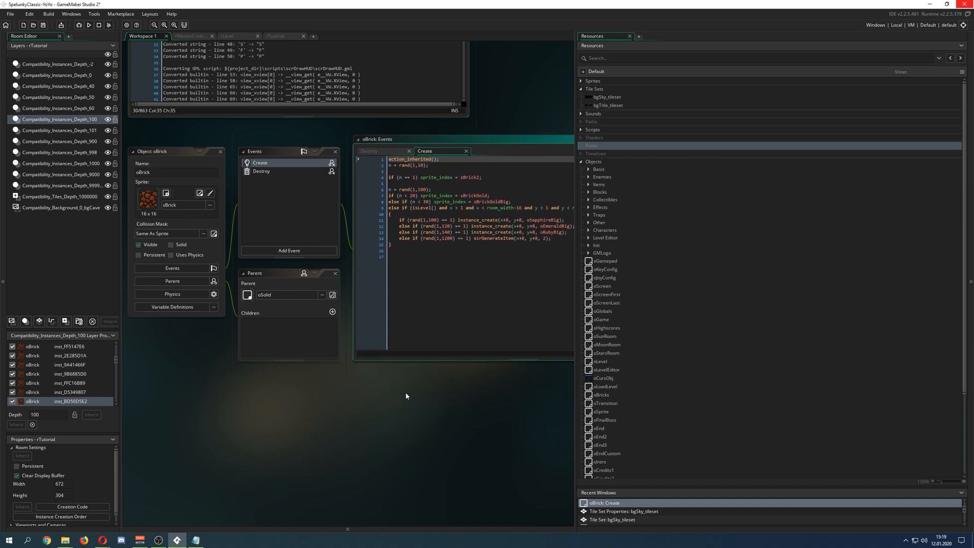
mouse_move(414, 382)
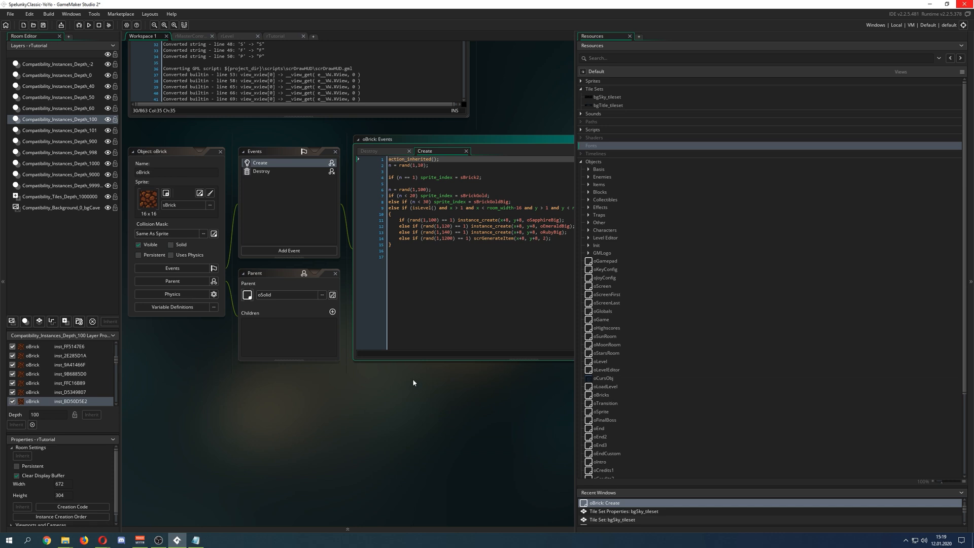
mouse_move(423, 425)
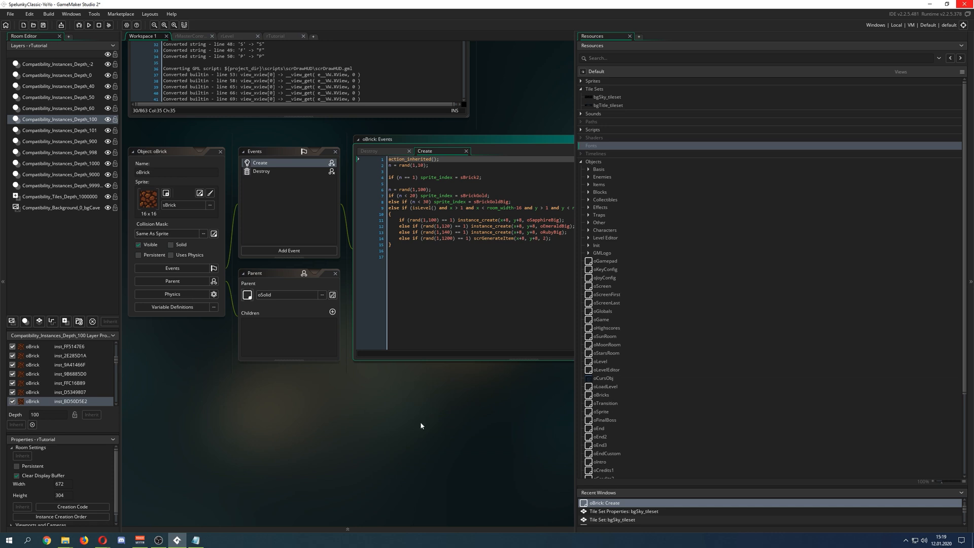